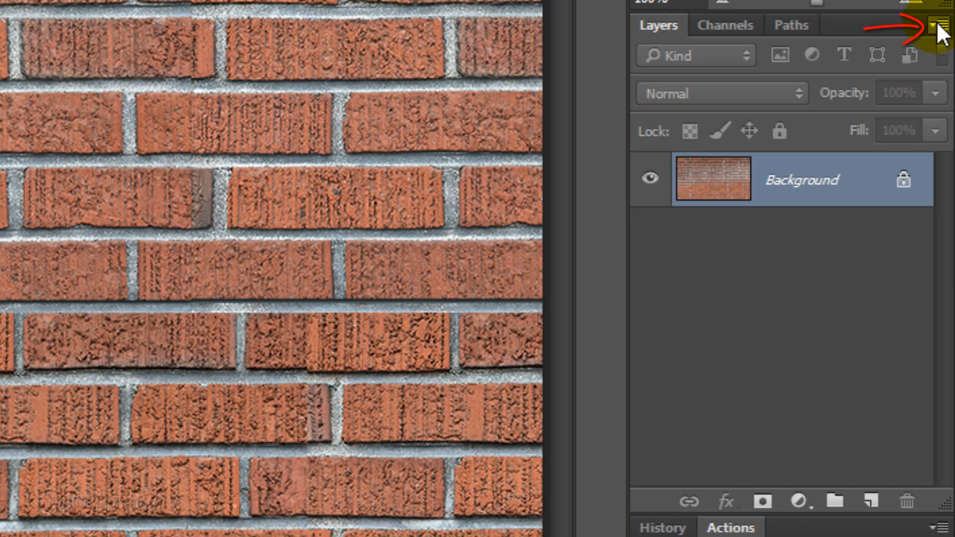
# Duplicate the brick background layer into a new document named Displacement.
pyautogui.click(940, 24)
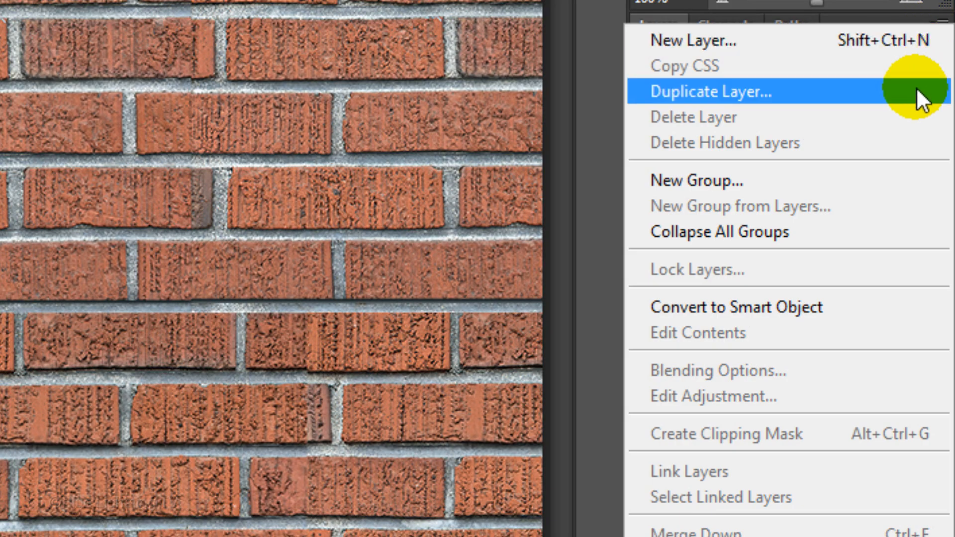
pyautogui.click(703, 92)
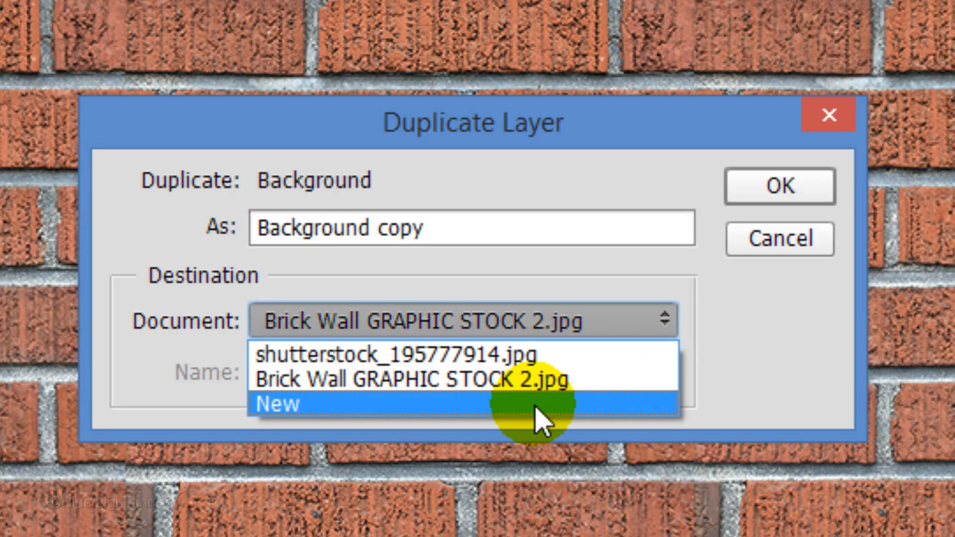
pyautogui.click(276, 403)
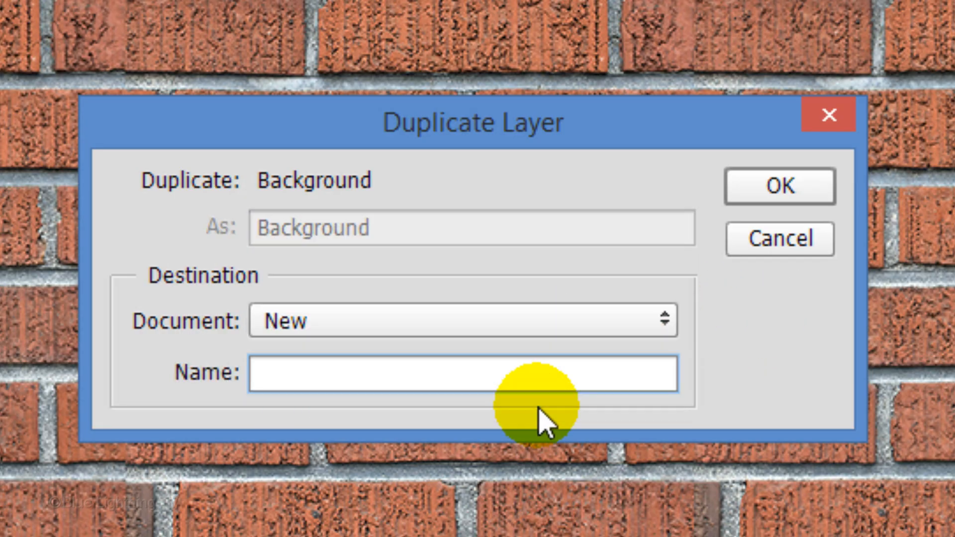
pyautogui.write('Displacement')
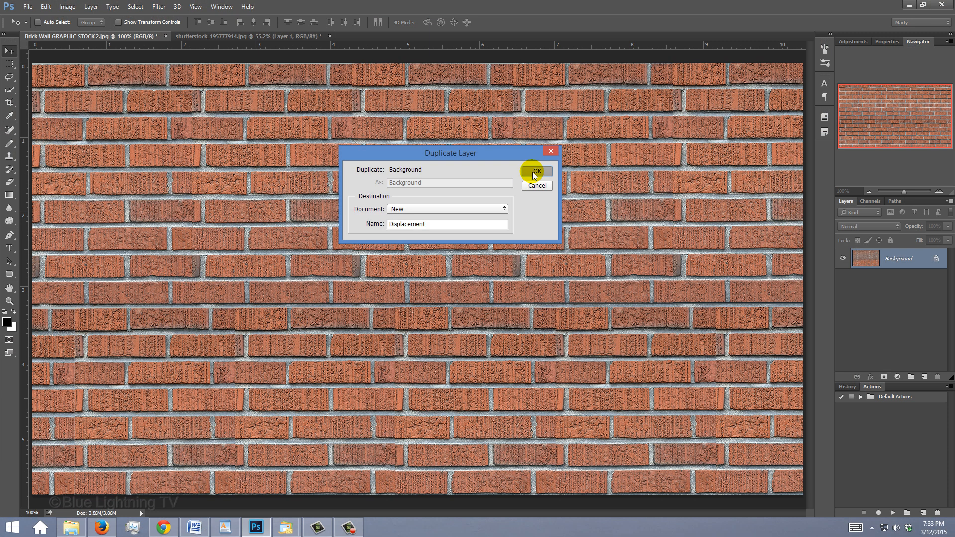
pyautogui.click(535, 171)
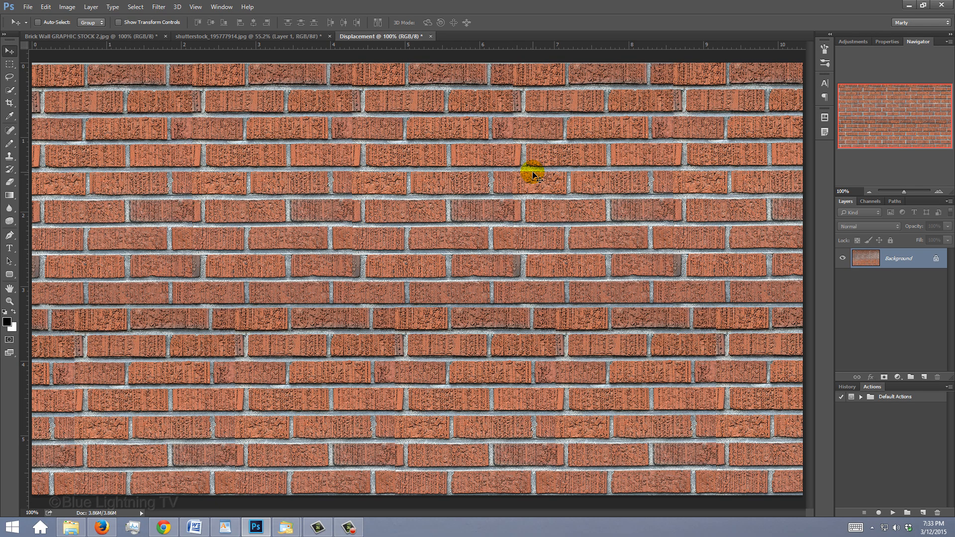
# Apply a 3-pixel Gaussian Blur to the bricks and desaturate them to grayscale.
pyautogui.click(158, 7)
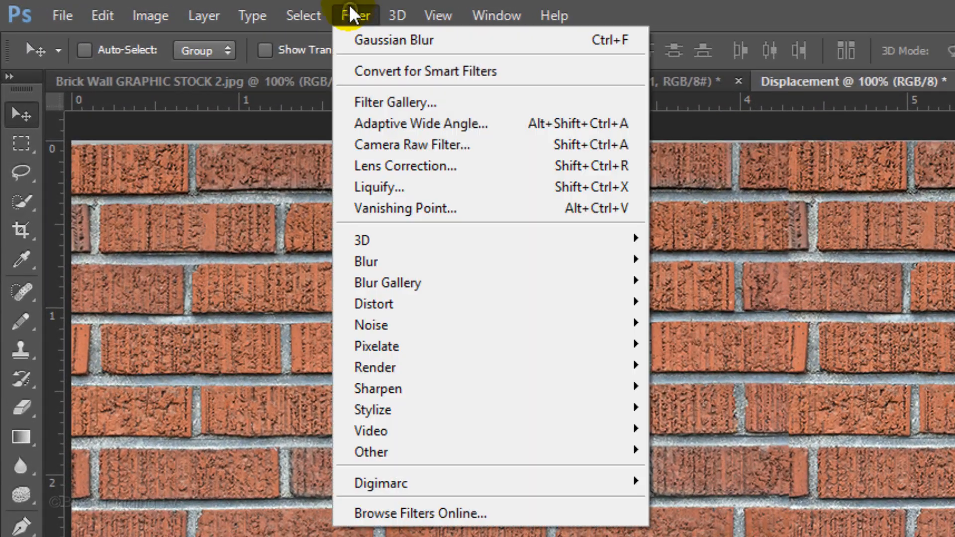
pyautogui.moveTo(381, 262)
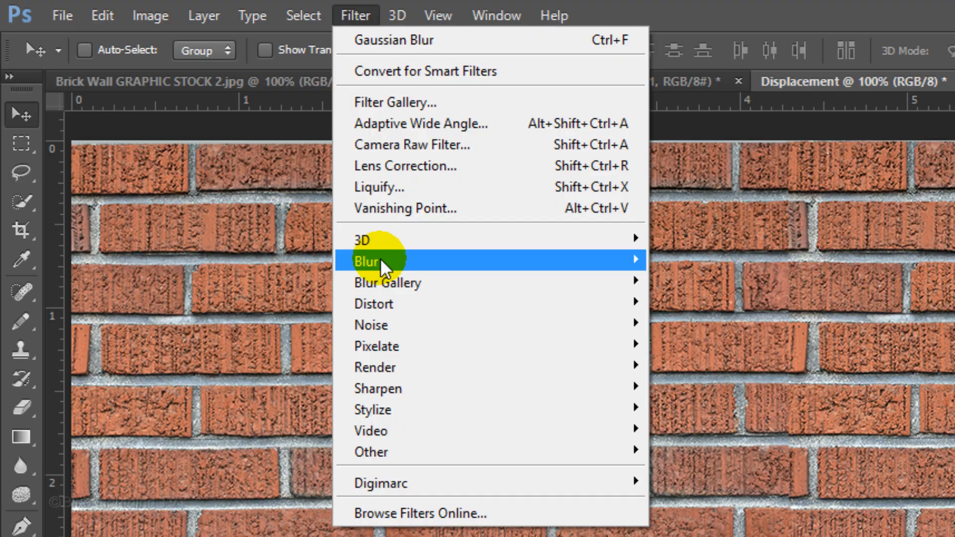
pyautogui.moveTo(270, 344)
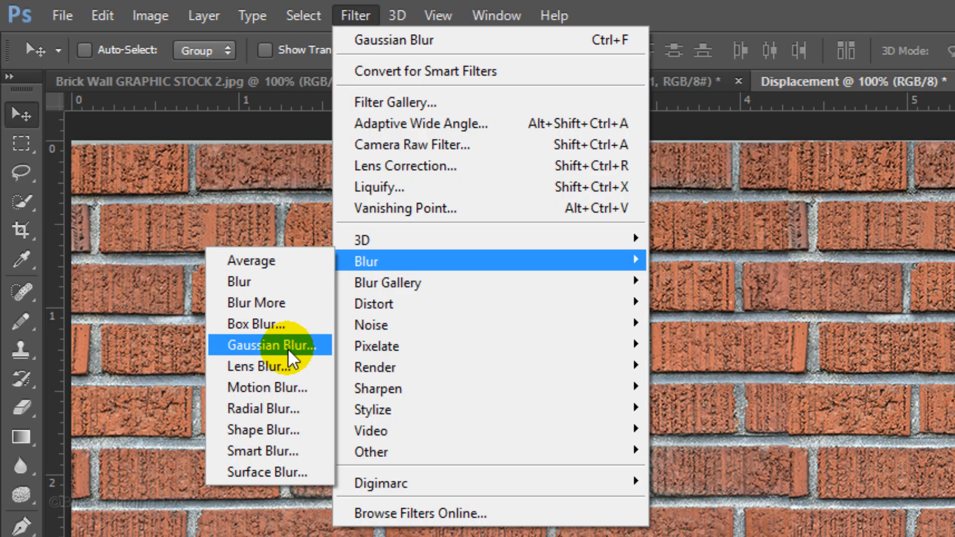
pyautogui.click(269, 345)
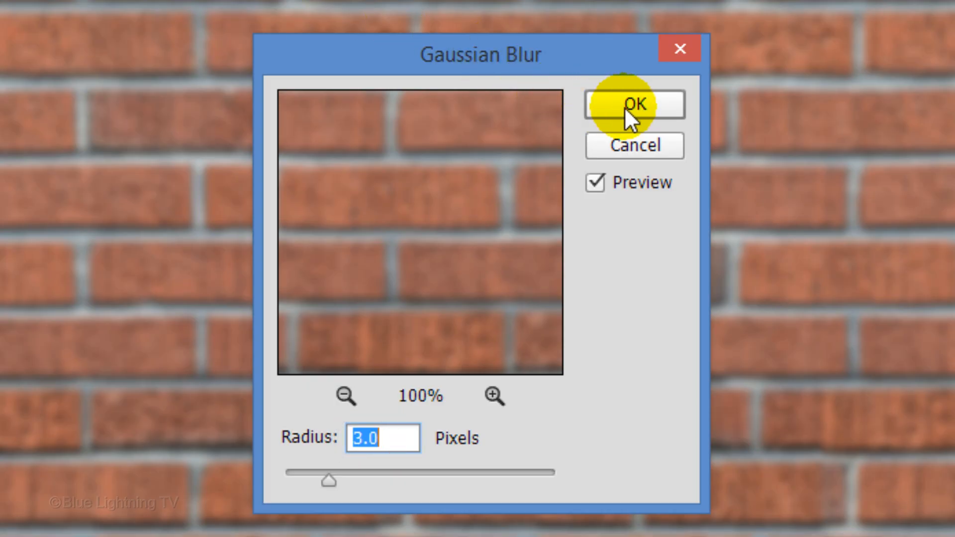
pyautogui.click(633, 103)
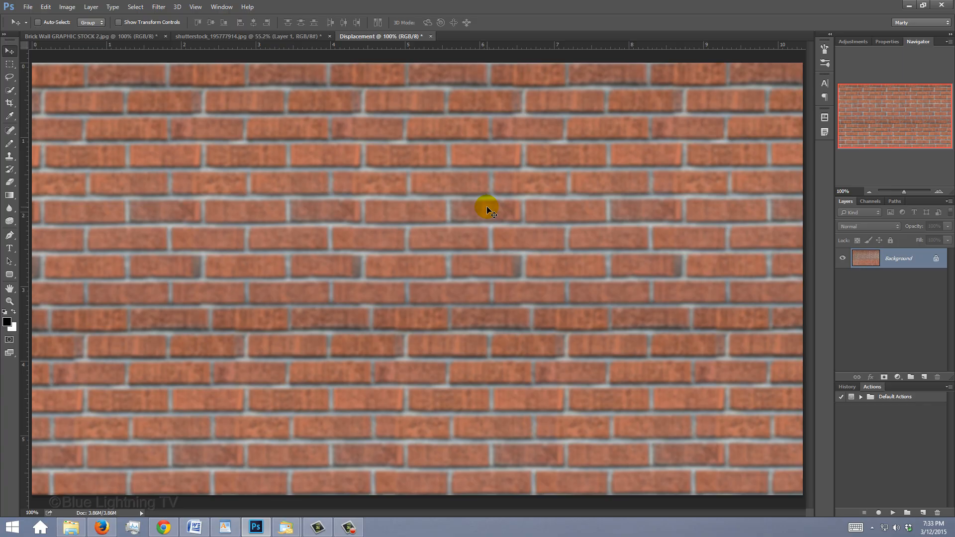
pyautogui.press('ctrl+shift+u')
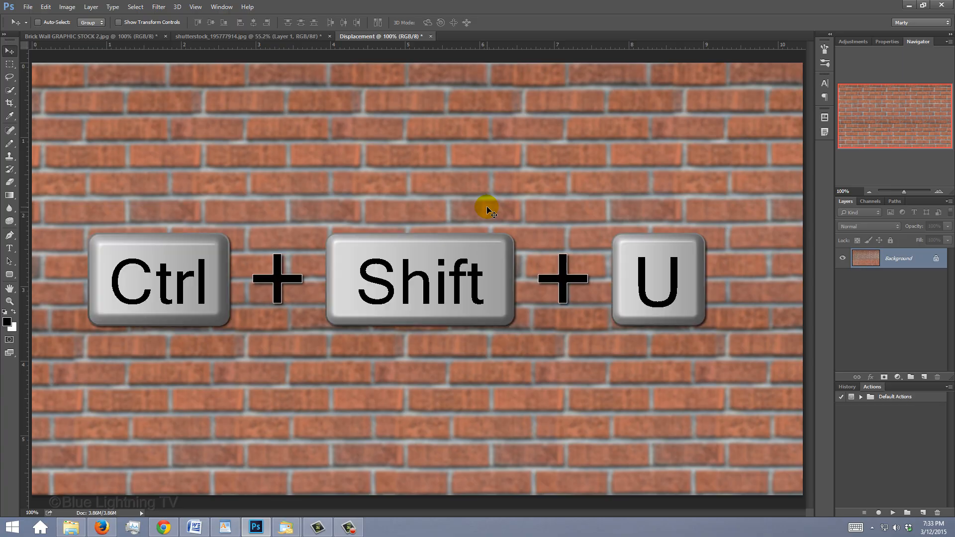
pyautogui.press('ctrl+shift+u')
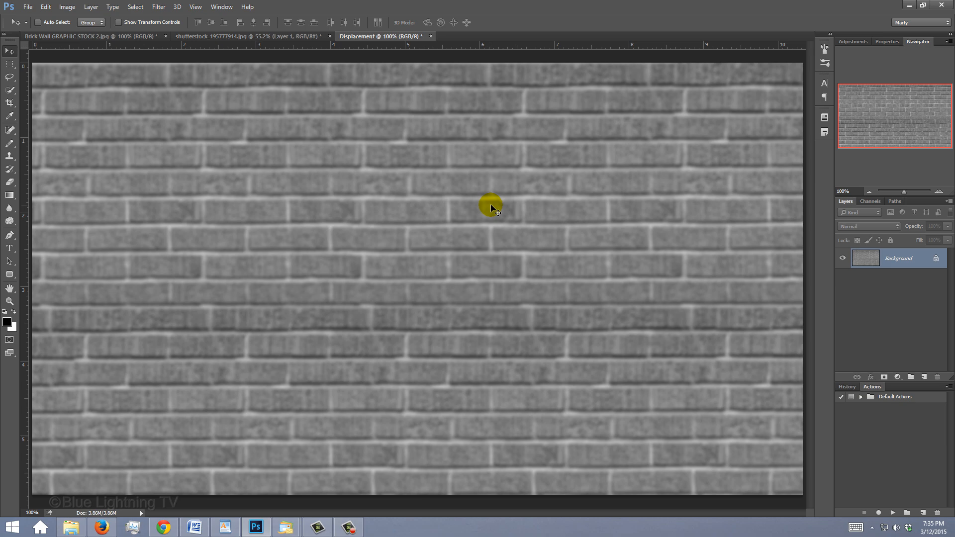
# Adjust Levels on the grayscale bricks to black input 41 and white input 199.
pyautogui.press('Ctrl+l')
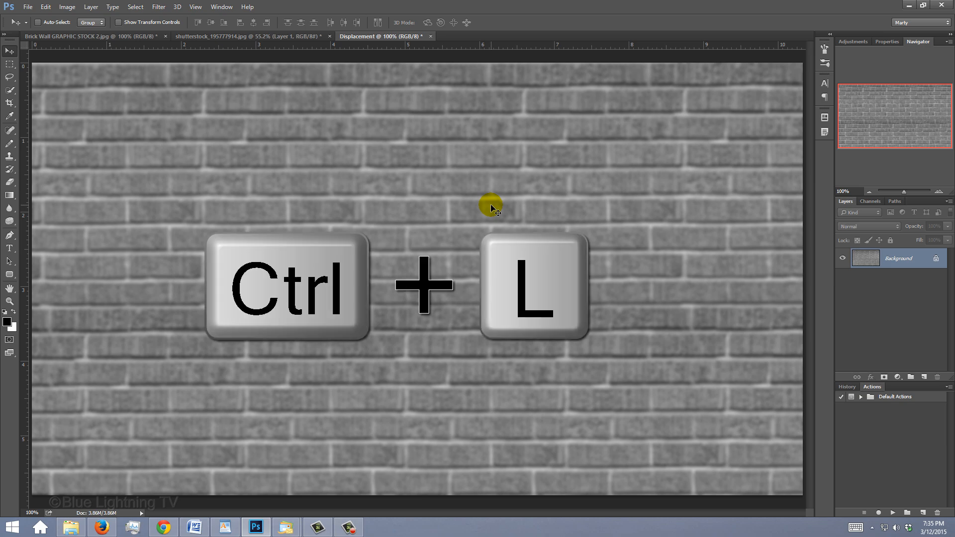
pyautogui.press('ctrl+l')
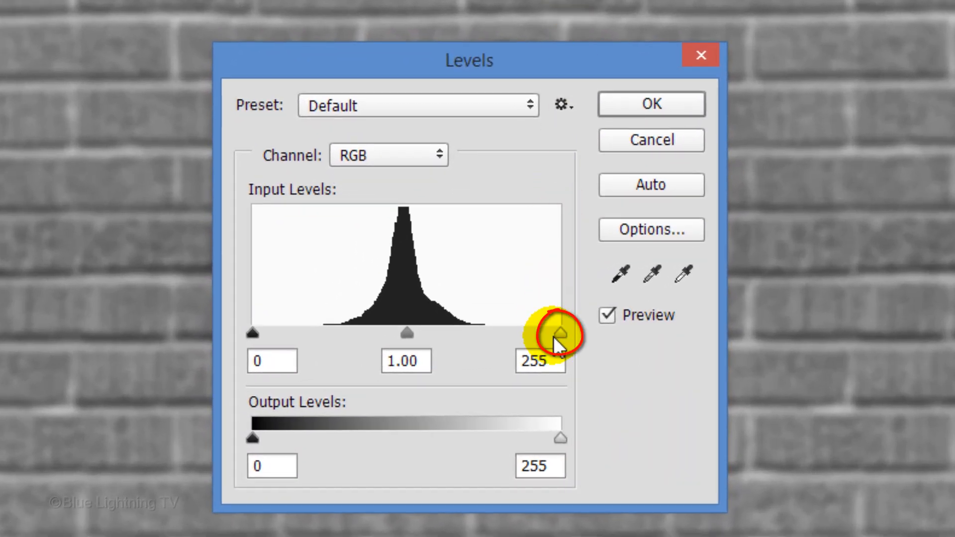
pyautogui.moveTo(558, 334); pyautogui.dragTo(514, 334)
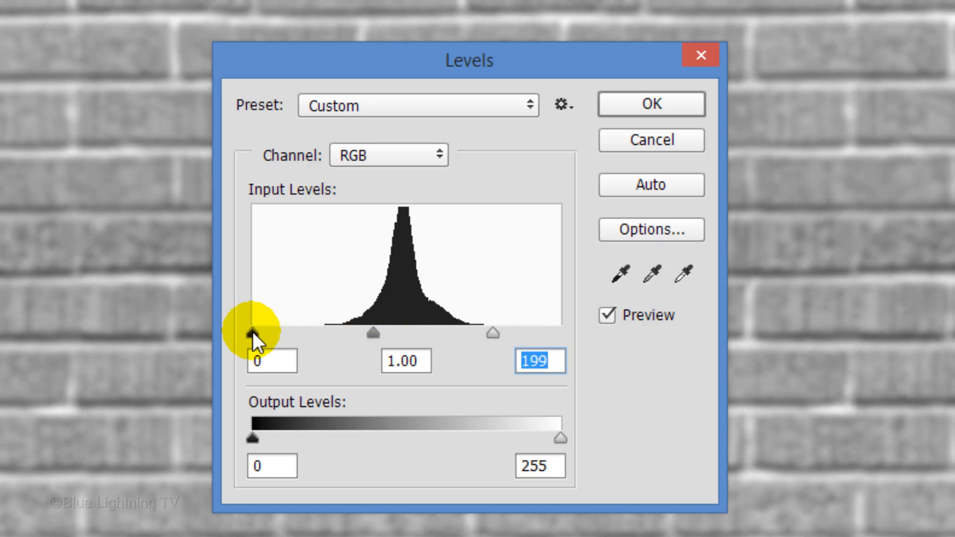
pyautogui.moveTo(249, 334); pyautogui.dragTo(265, 334)
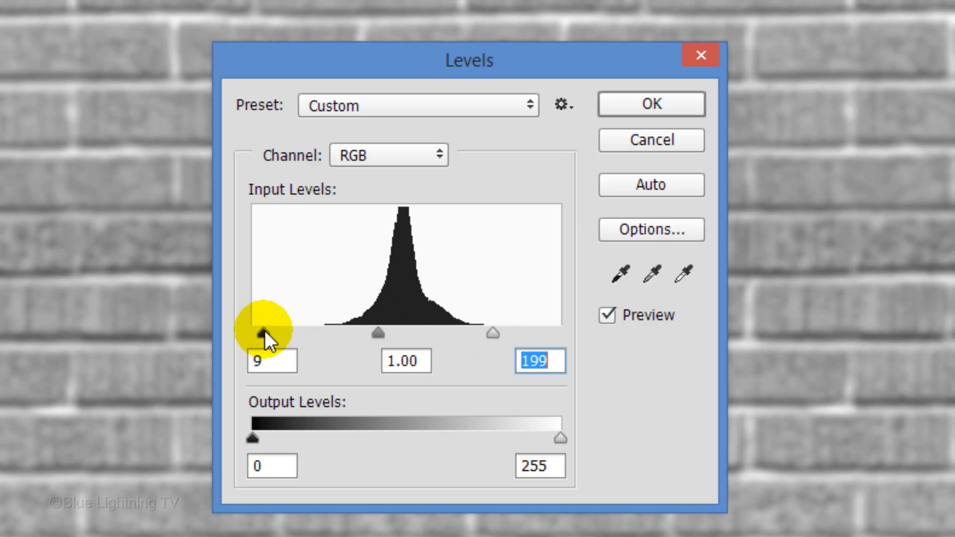
pyautogui.moveTo(263, 335); pyautogui.dragTo(302, 335)
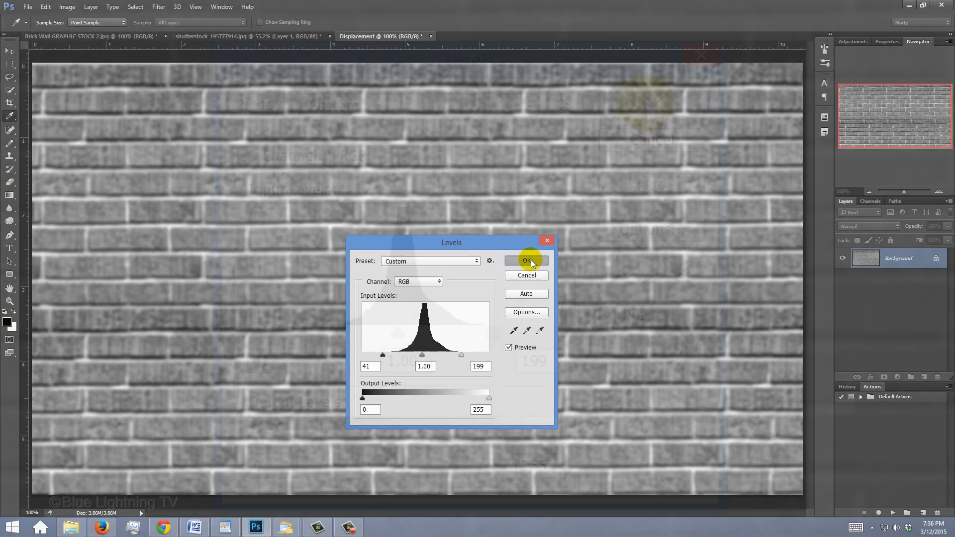
# Commit the Levels change, save the map as Displacement.psd and close its document.
pyautogui.click(525, 260)
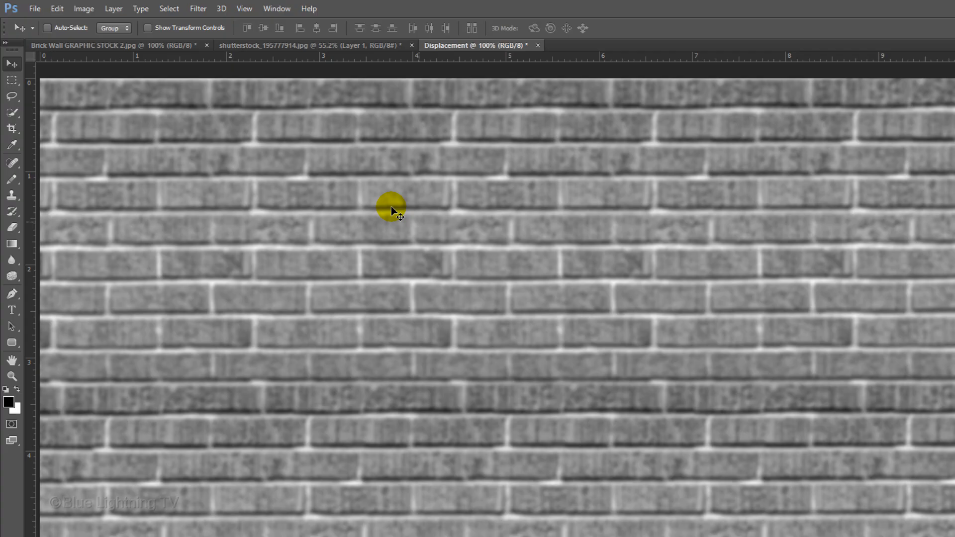
pyautogui.click(34, 8)
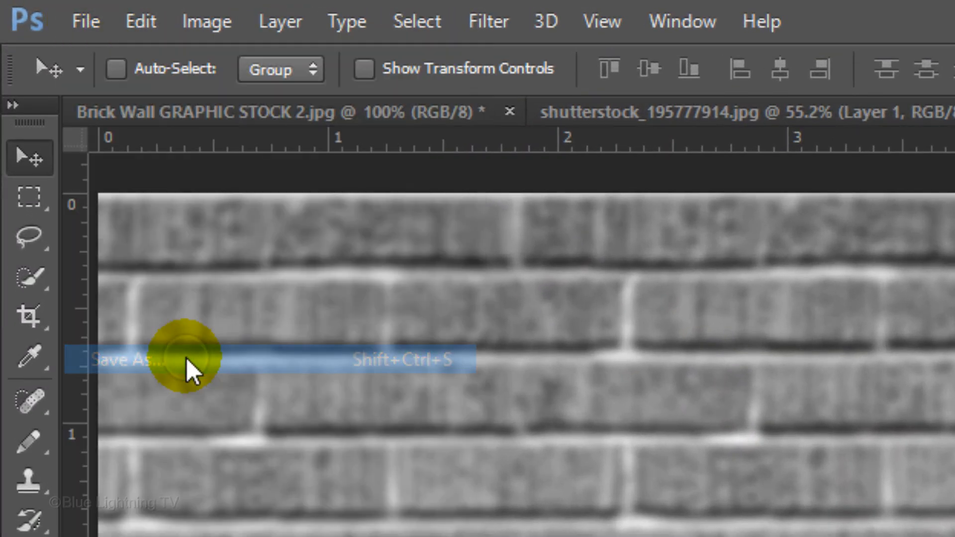
pyautogui.click(122, 359)
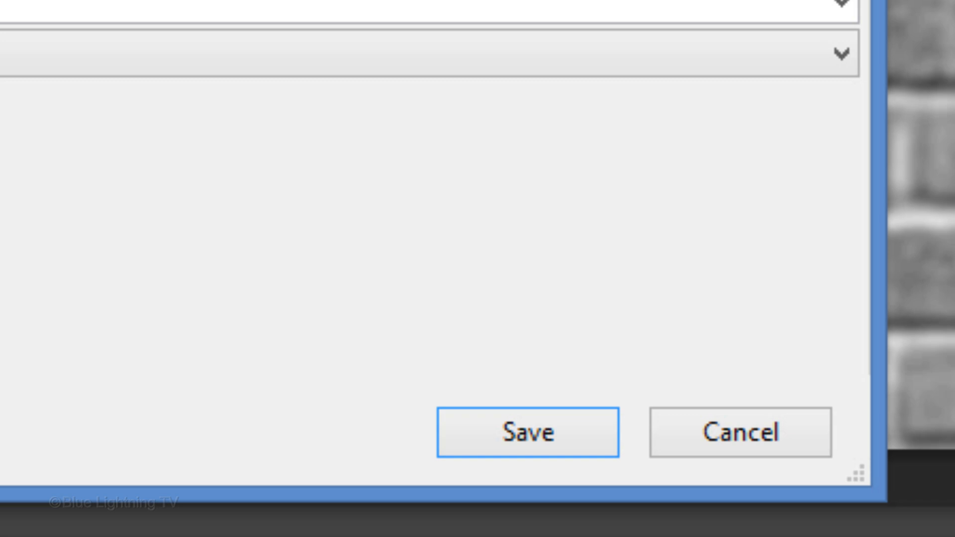
pyautogui.click(527, 433)
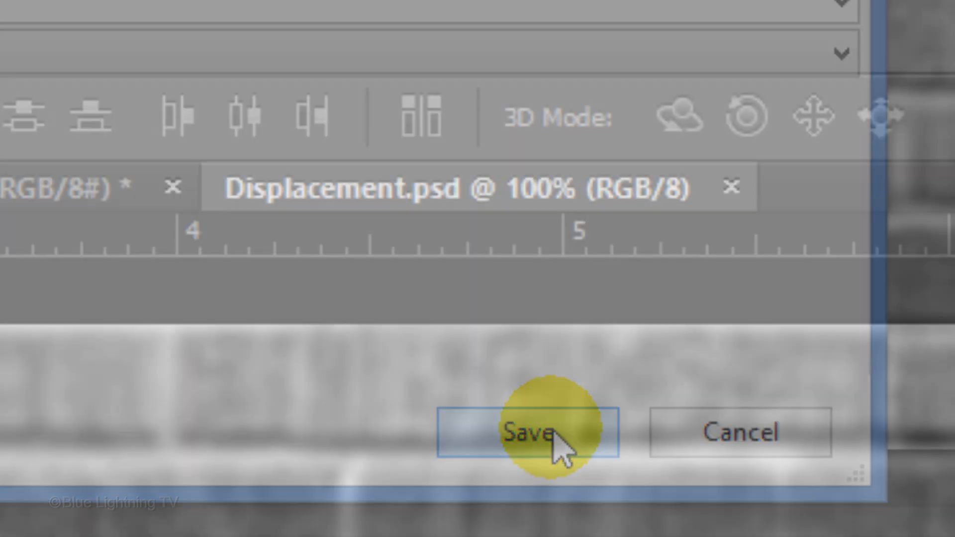
pyautogui.click(529, 433)
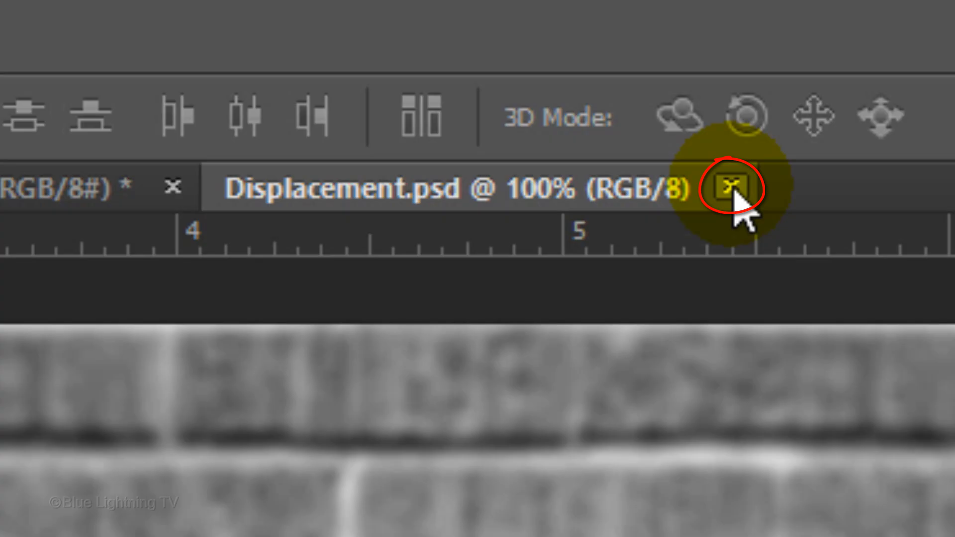
pyautogui.click(728, 188)
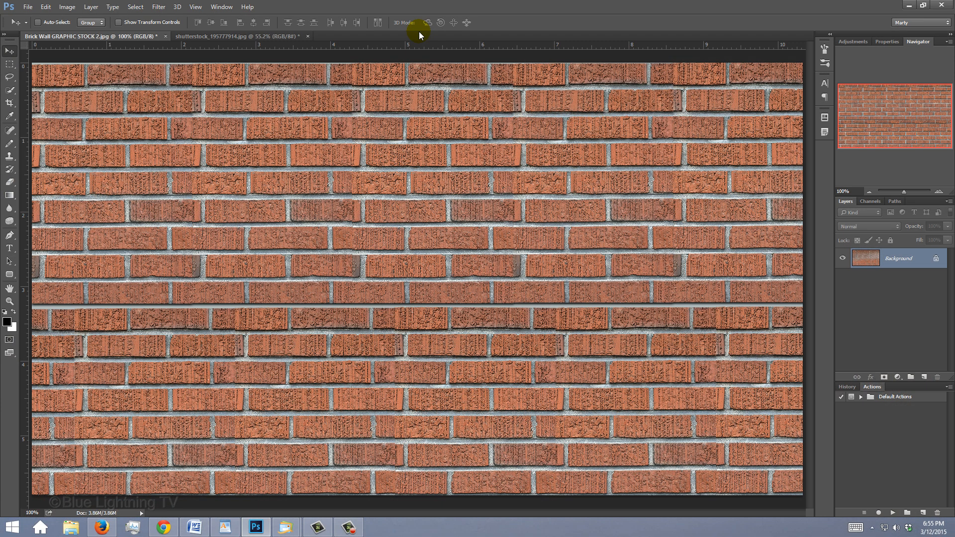
# Select the woman against the roses, check the selection in Quick Mask and return to it.
pyautogui.click(238, 35)
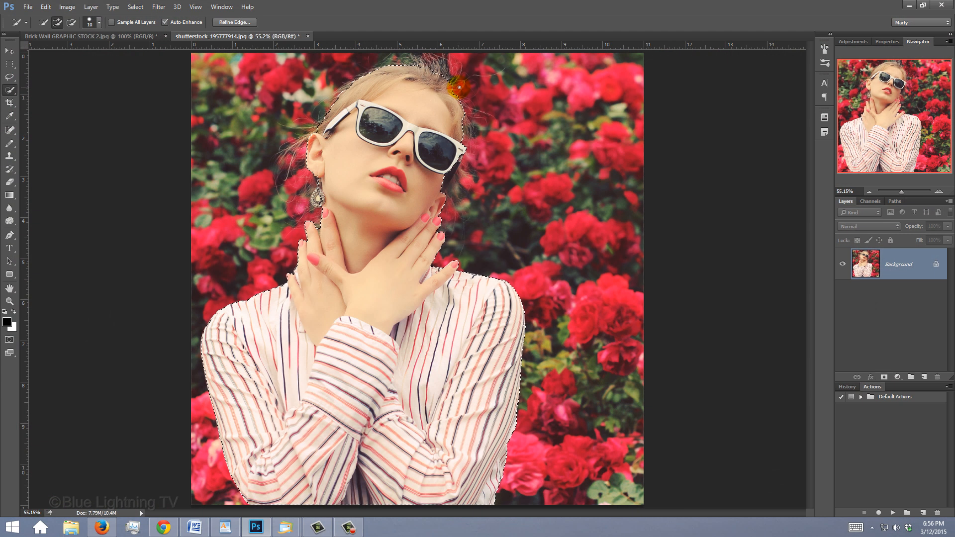
pyautogui.press('q')
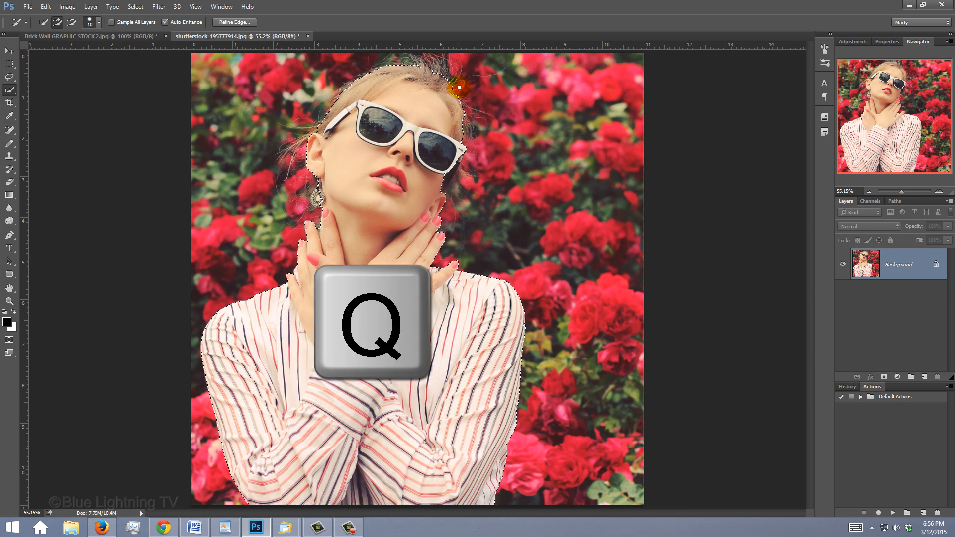
pyautogui.press('q')
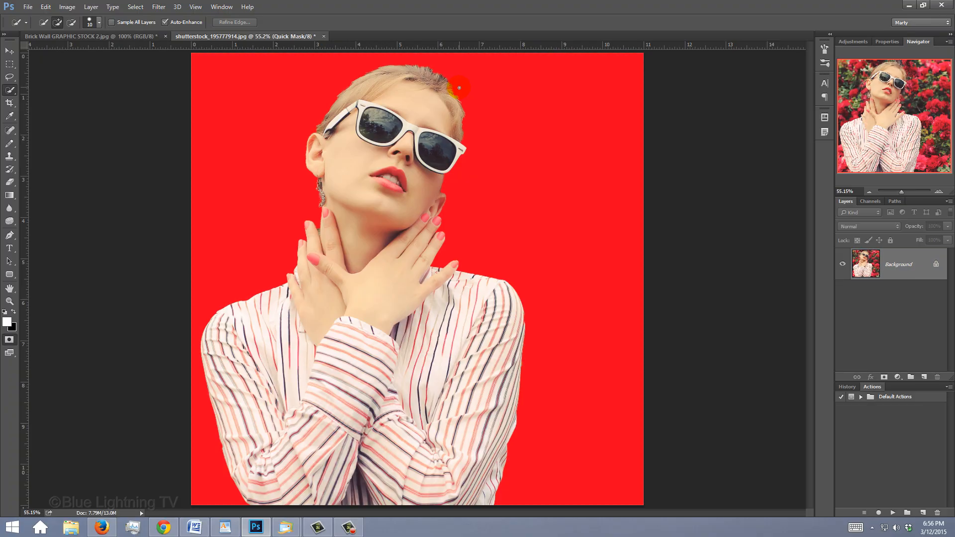
pyautogui.press('q')
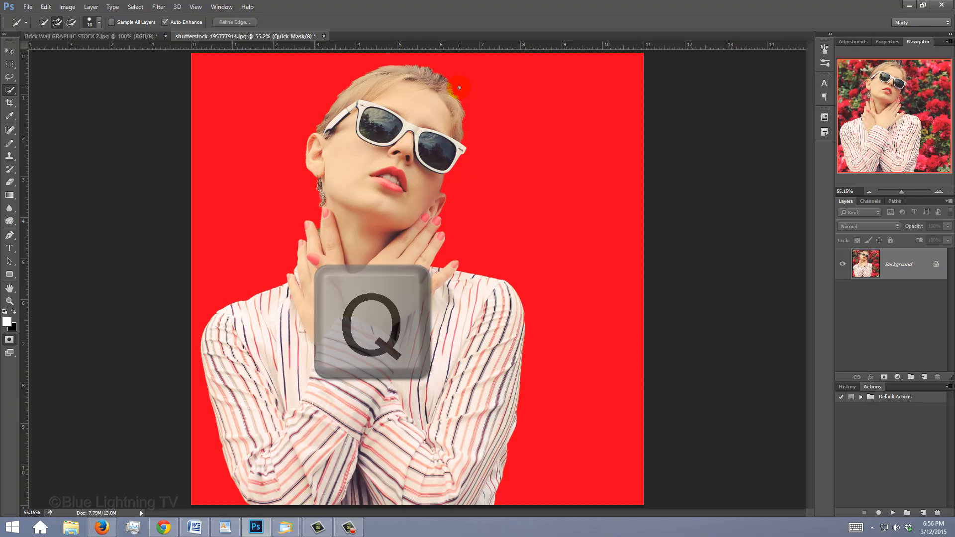
pyautogui.press('q')
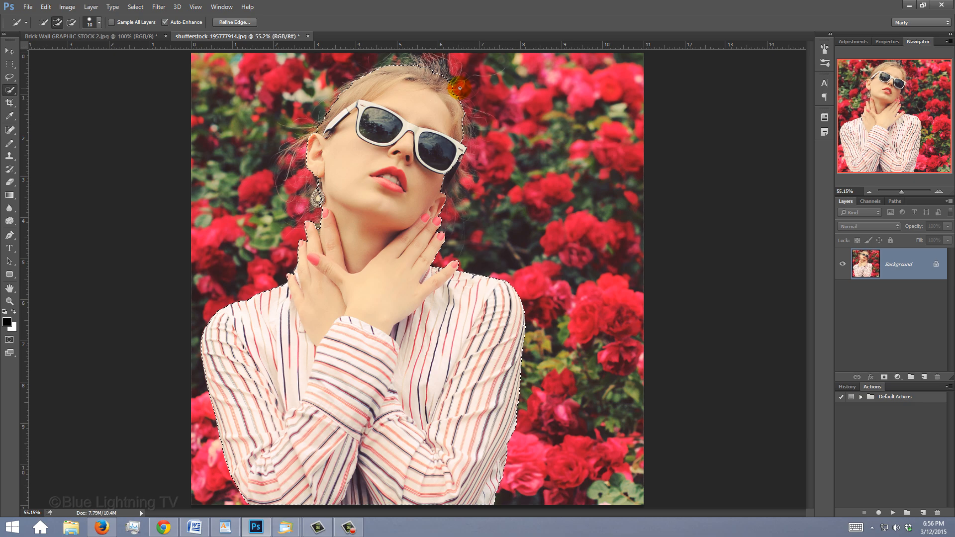
pyautogui.press('ctrl+j')
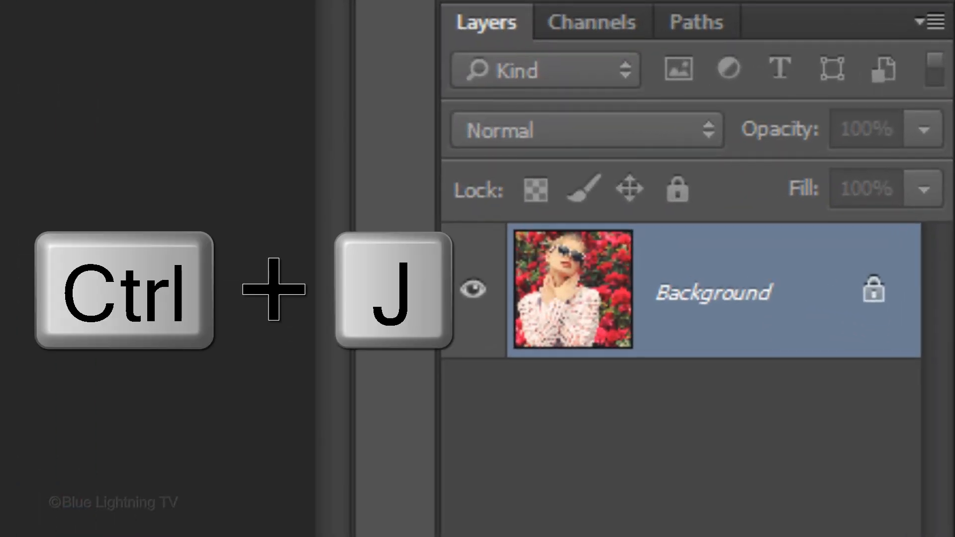
# Copy the selected woman to her own layer and move it into the brick wall document.
pyautogui.press('ctrl+j')
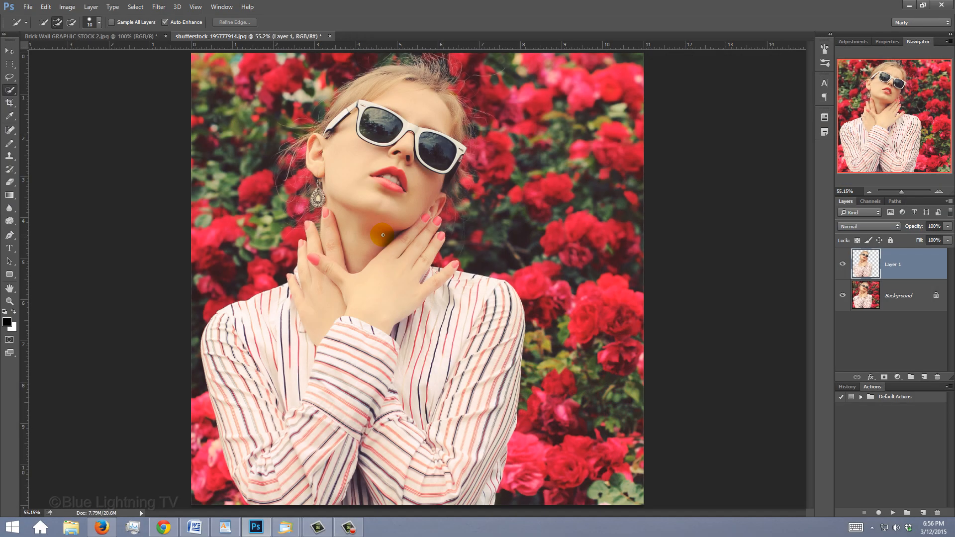
pyautogui.press('v')
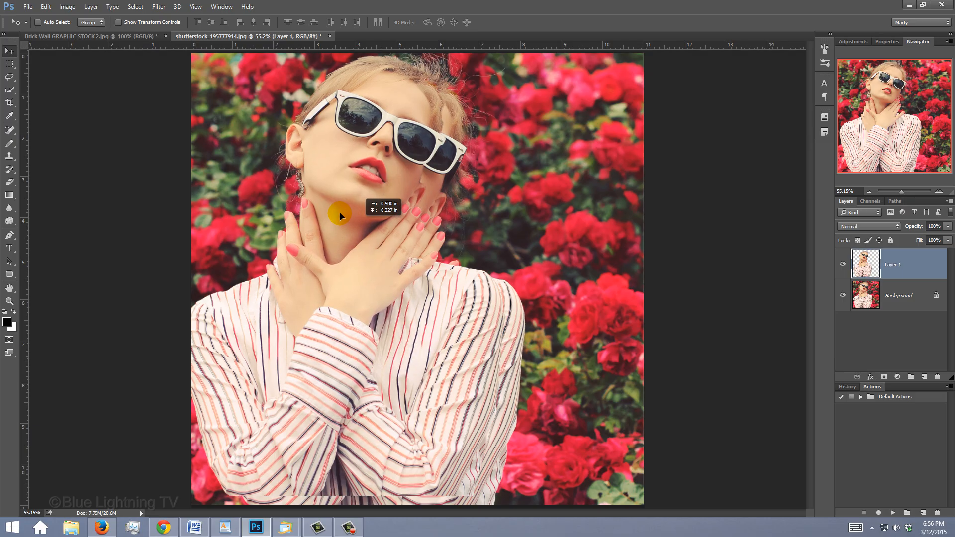
pyautogui.click(86, 36)
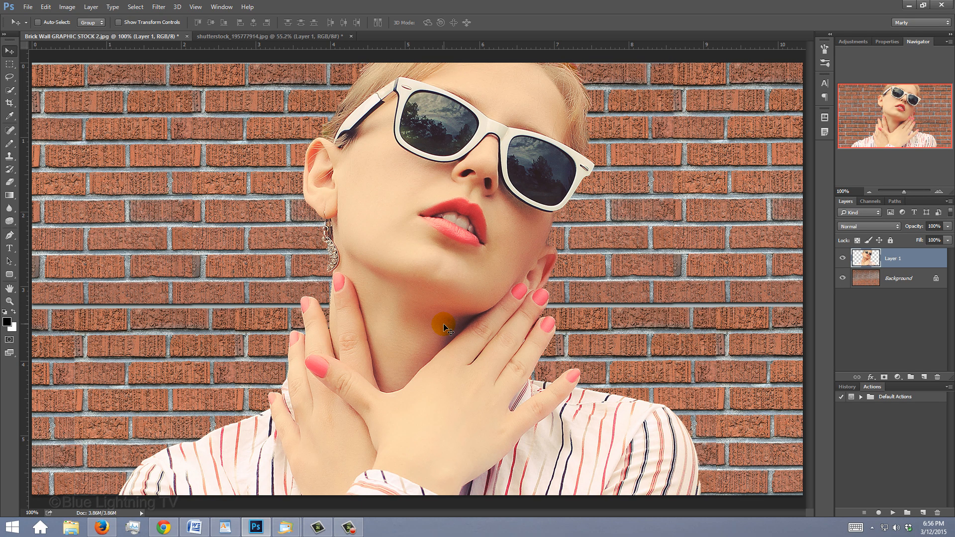
# Free Transform the woman's layer, shrinking her proportionally from the centre to fit the wall.
pyautogui.press('ctrl+t')
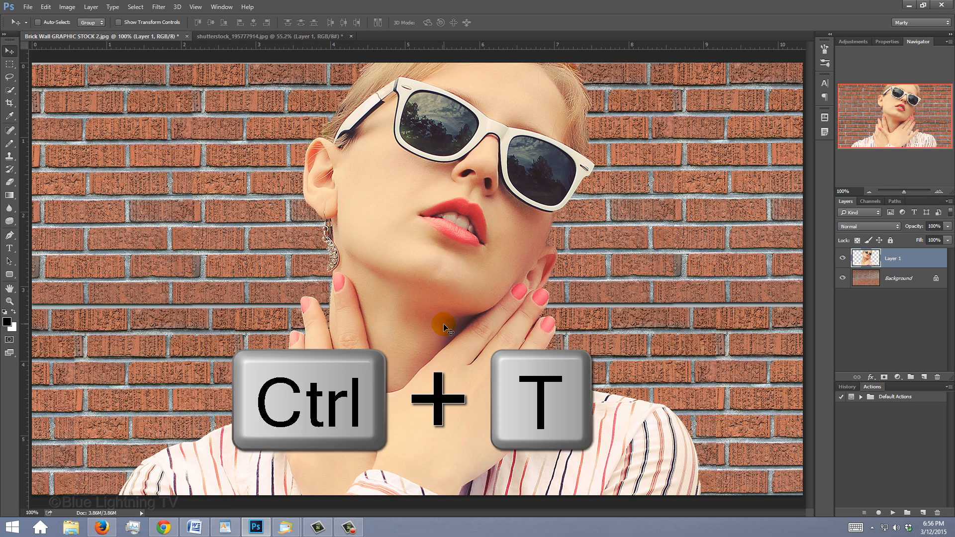
pyautogui.press('ctrl+t')
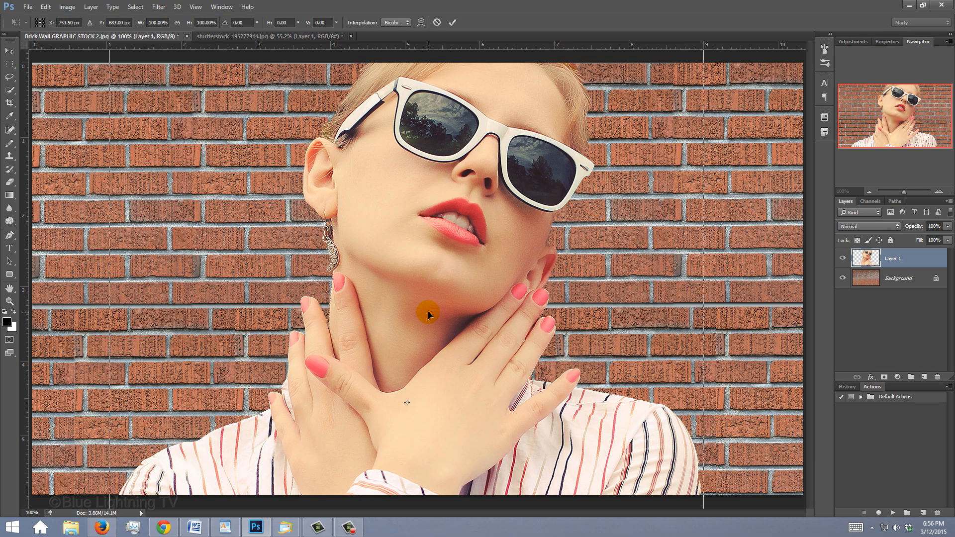
pyautogui.press('ctrl+0')
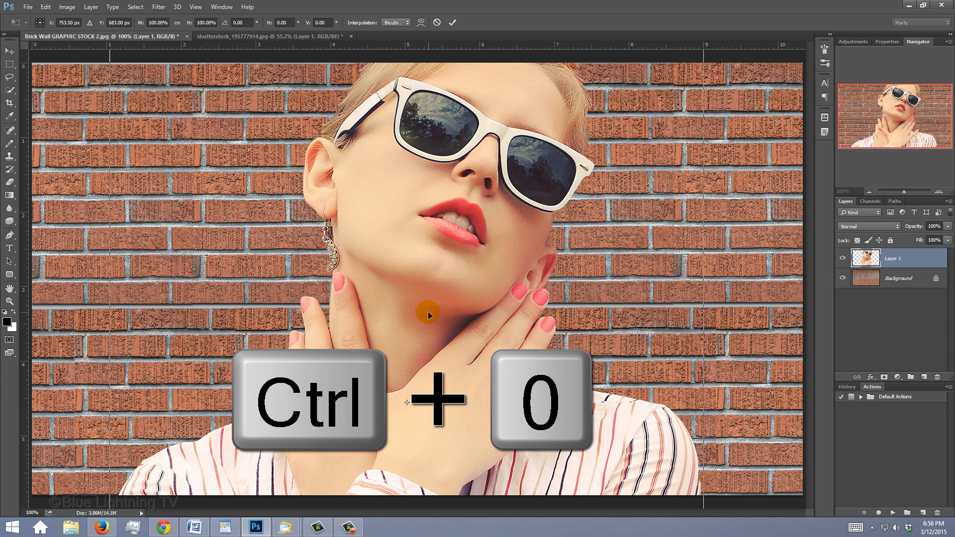
pyautogui.press('ctrl+0')
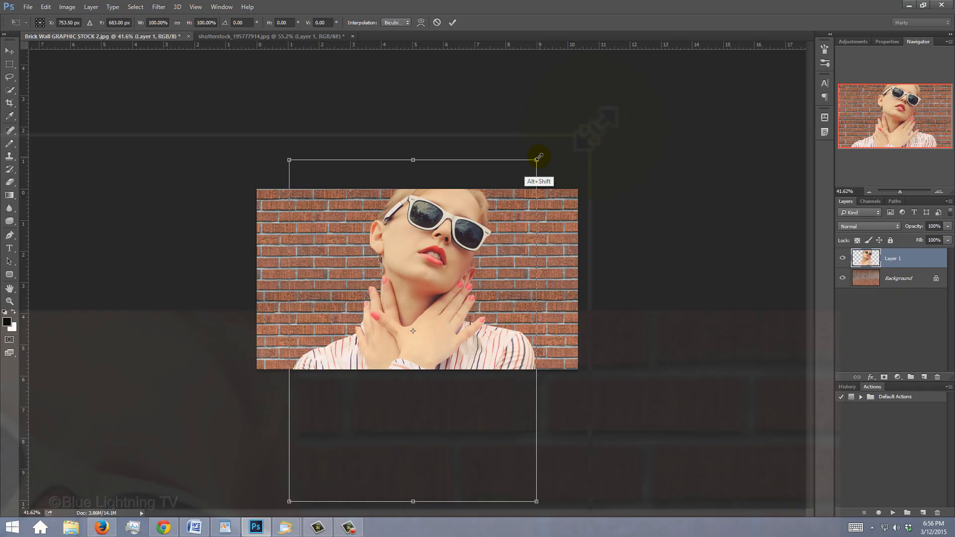
pyautogui.moveTo(537, 160); pyautogui.dragTo(499, 186)
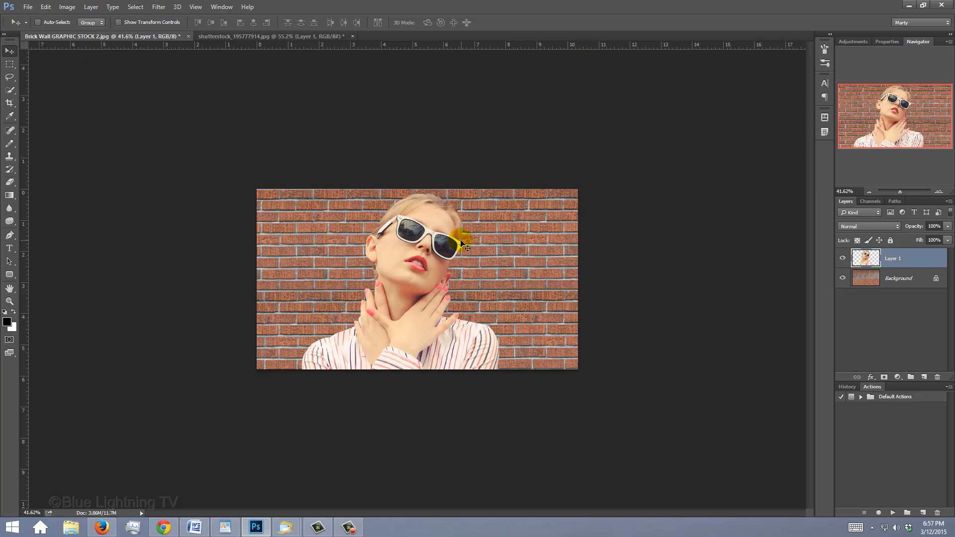
pyautogui.press('ctrl+0')
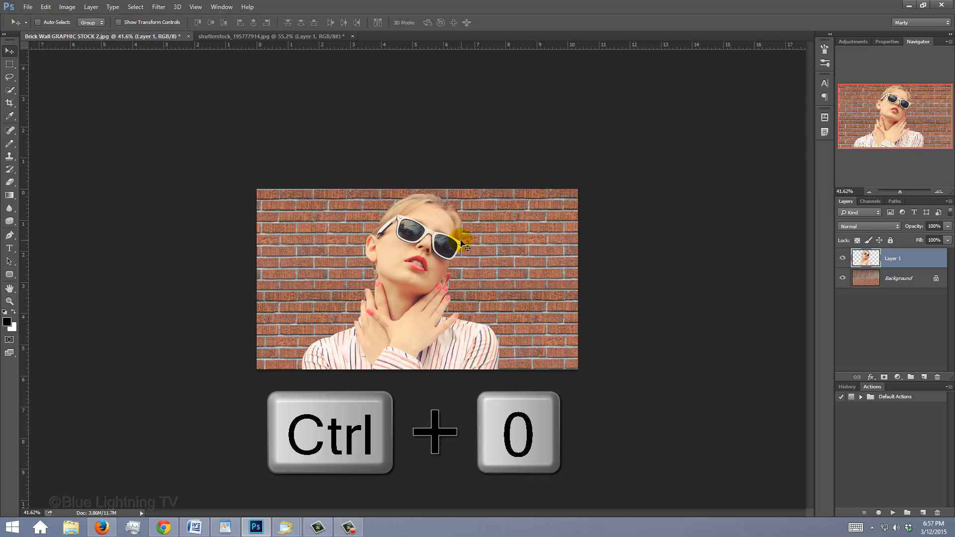
pyautogui.press('ctrl+0')
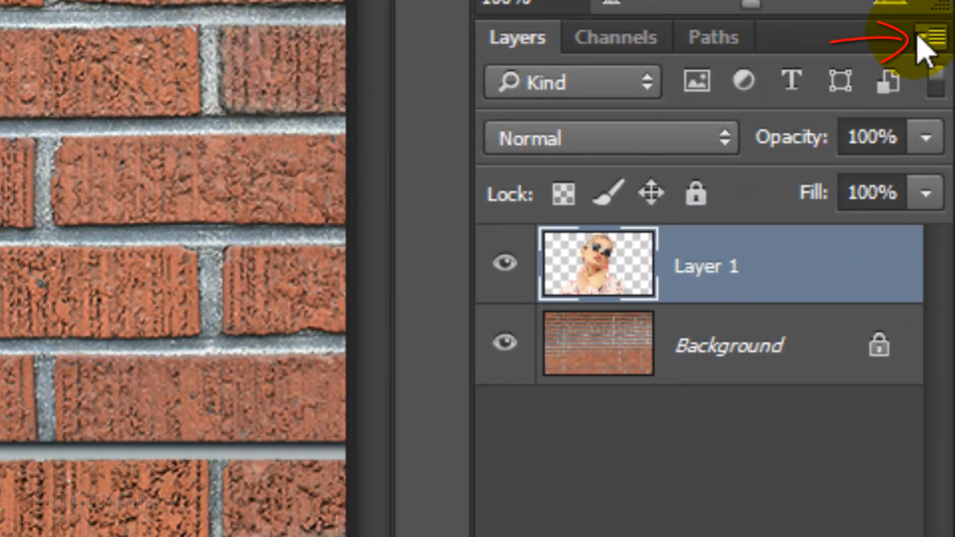
# Convert the woman's layer to a Smart Object and give it a 2 px black outside stroke.
pyautogui.click(940, 36)
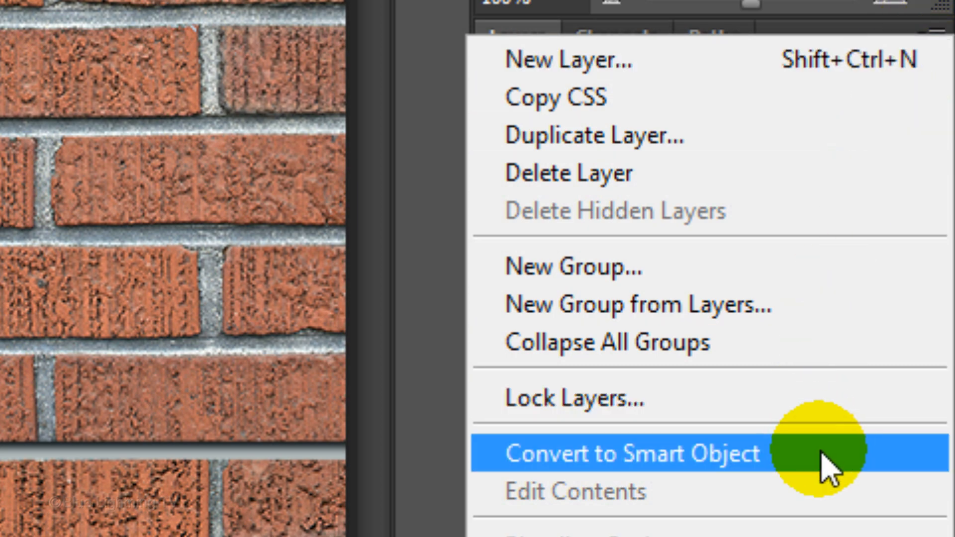
pyautogui.click(634, 454)
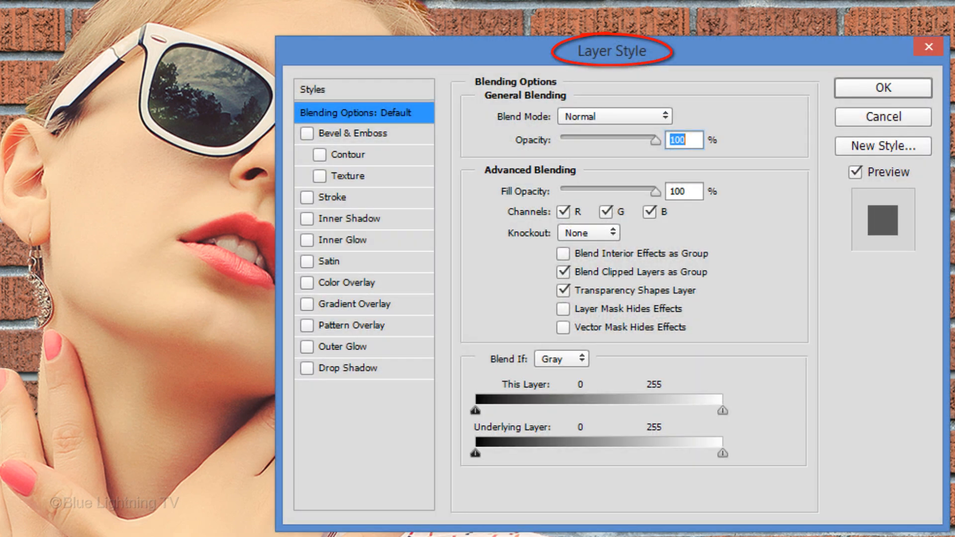
pyautogui.click(332, 197)
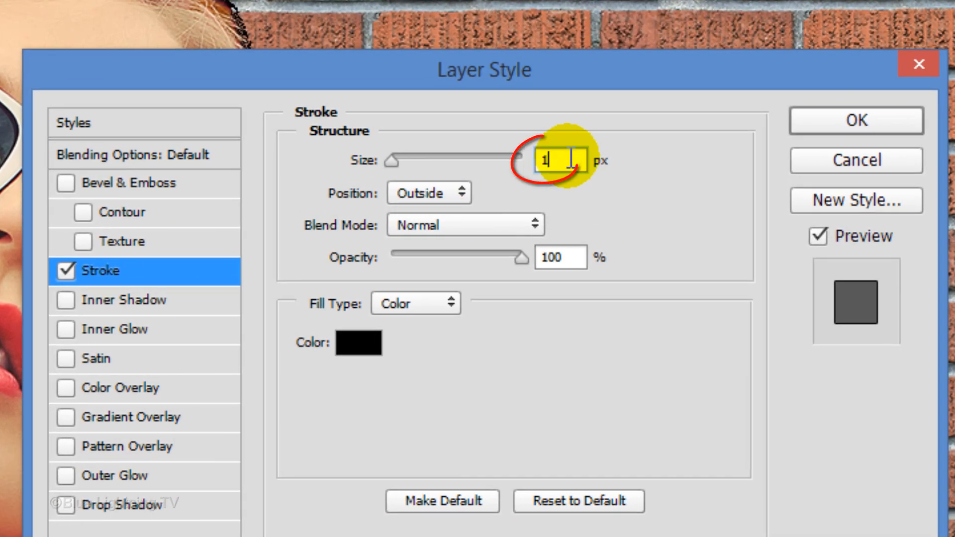
pyautogui.write('2')
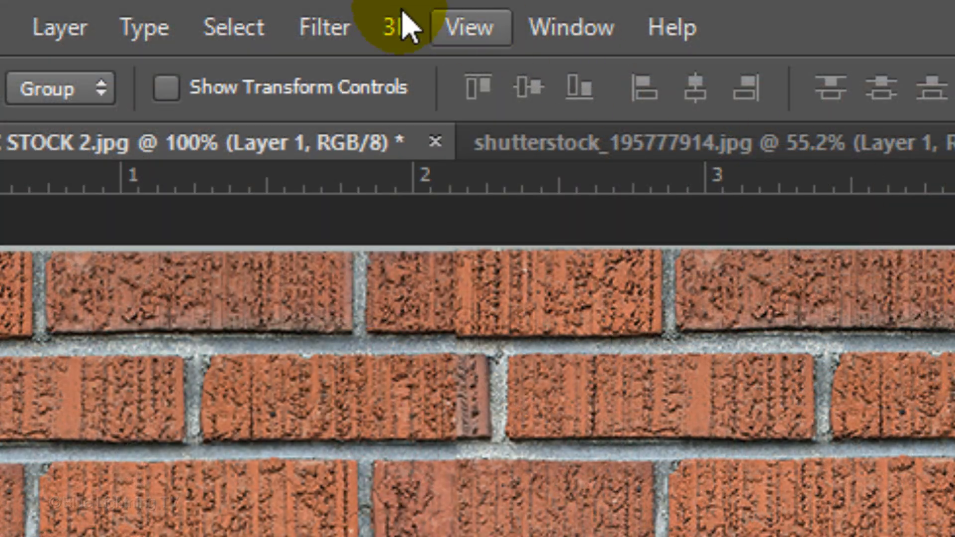
# Apply a Fresco artistic filter with brush size 1, detail 10 and texture 1 to the woman.
pyautogui.click(323, 27)
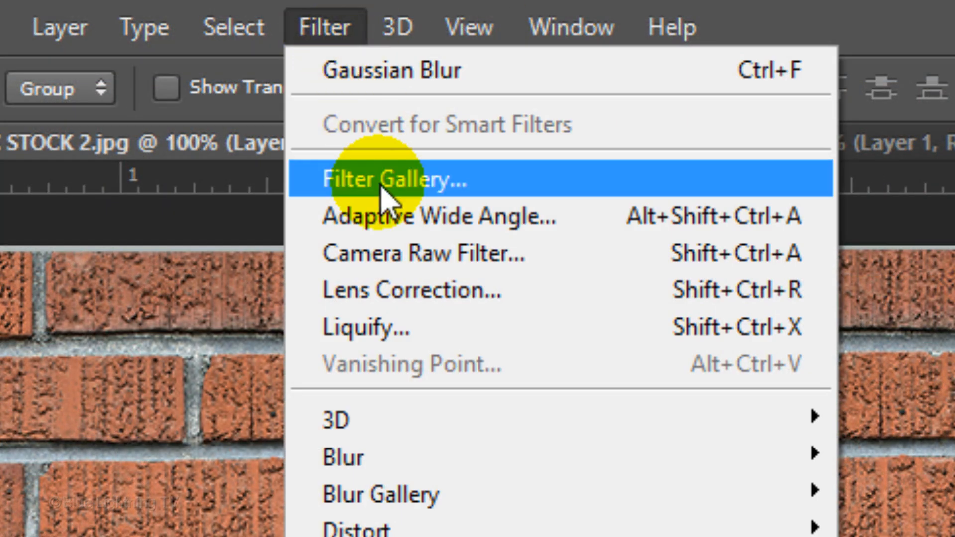
pyautogui.click(396, 180)
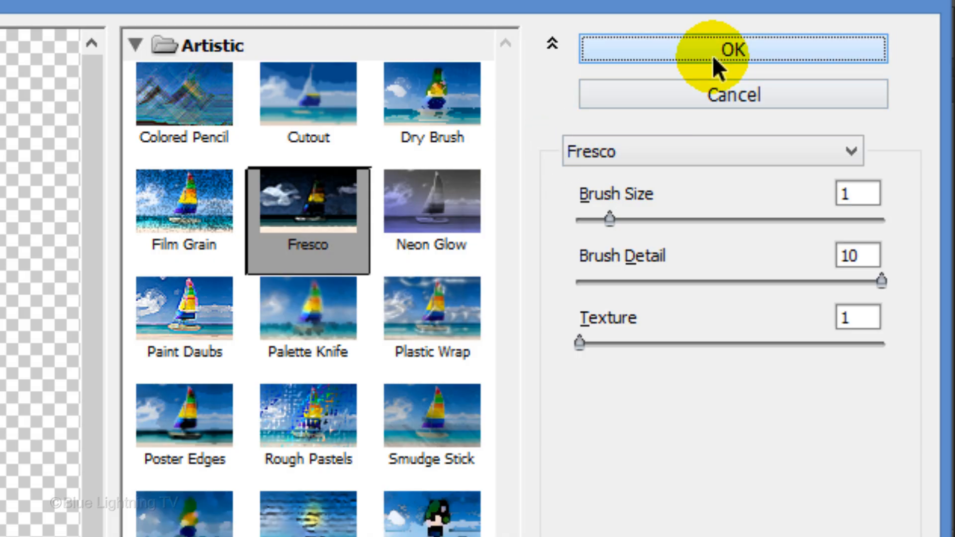
pyautogui.click(733, 49)
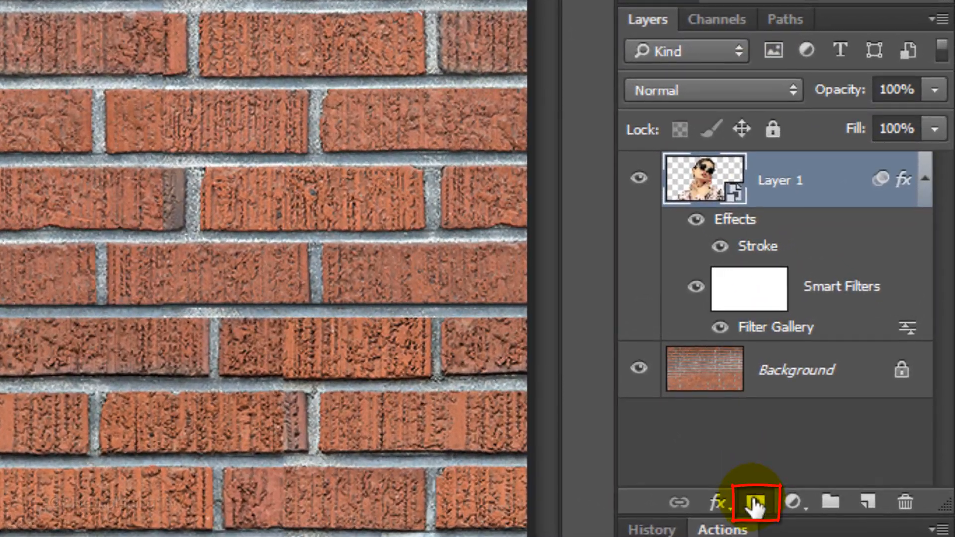
# Add a white layer mask to the woman's Smart Object layer.
pyautogui.click(755, 502)
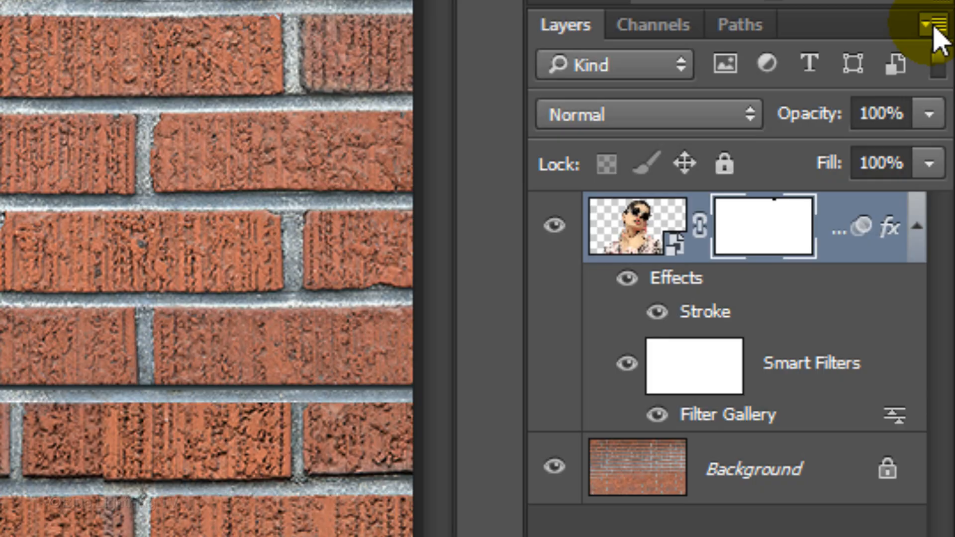
# Convert the masked, filtered portrait layer to a Smart Object and blend it with Overlay at 80% opacity.
pyautogui.click(930, 22)
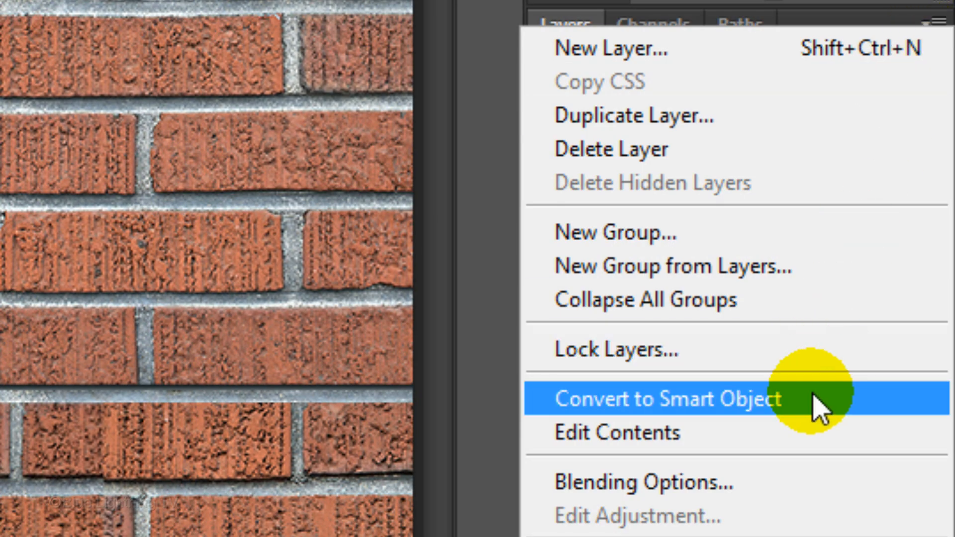
pyautogui.click(668, 400)
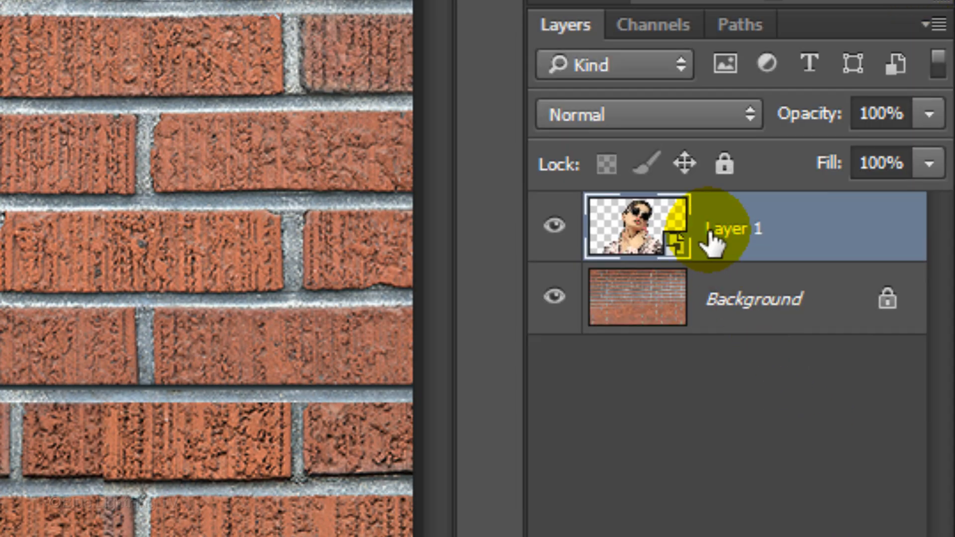
pyautogui.click(646, 113)
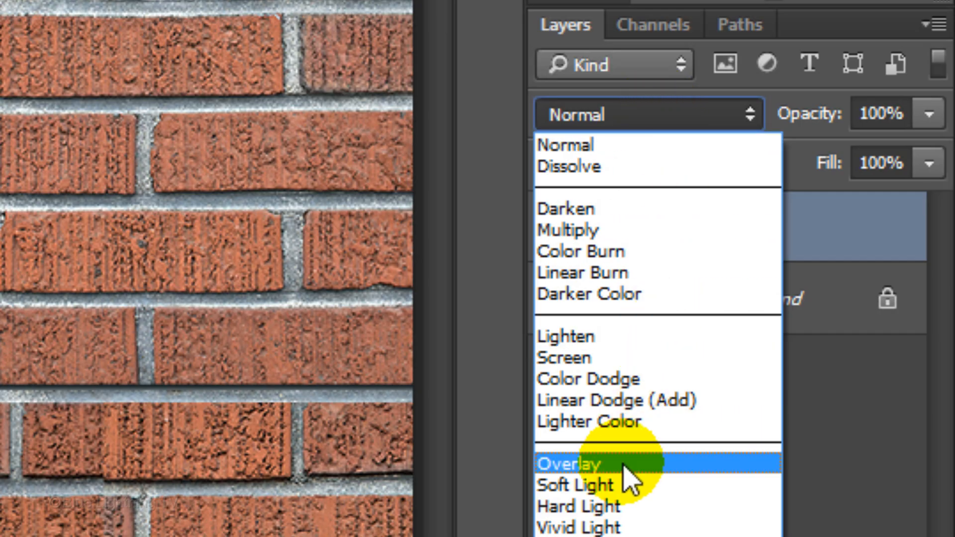
pyautogui.click(566, 463)
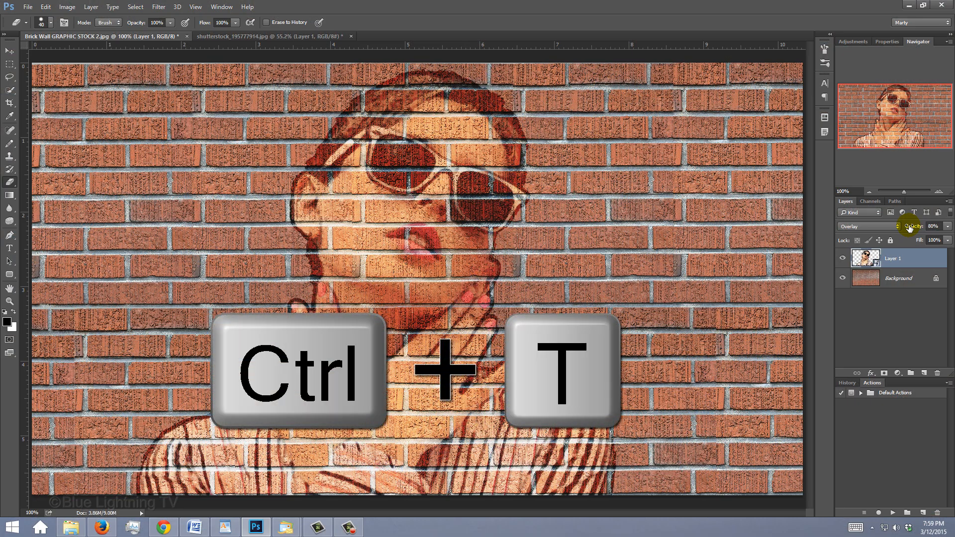
# Free-transform the portrait proportionally down to about 87% and shift it left on the wall.
pyautogui.press('ctrl+t')
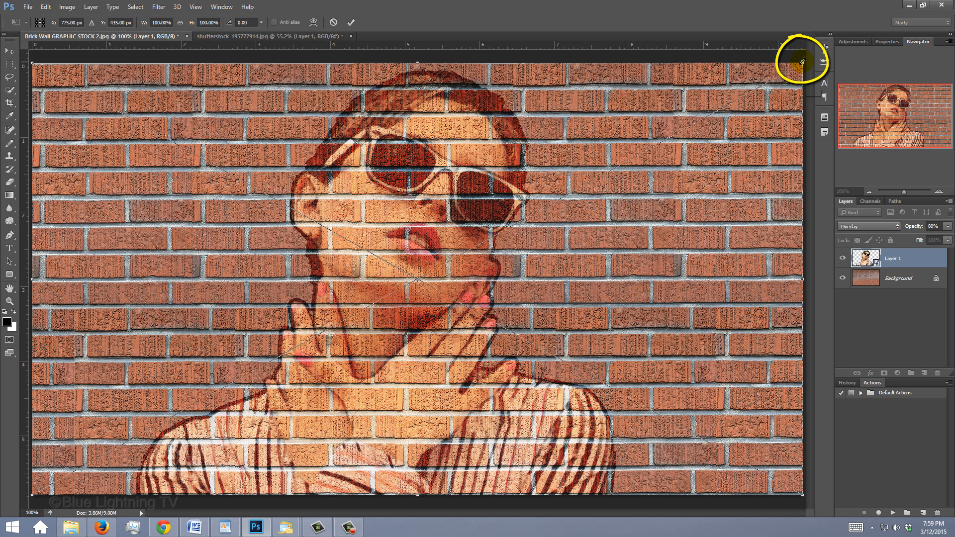
pyautogui.press('shift')
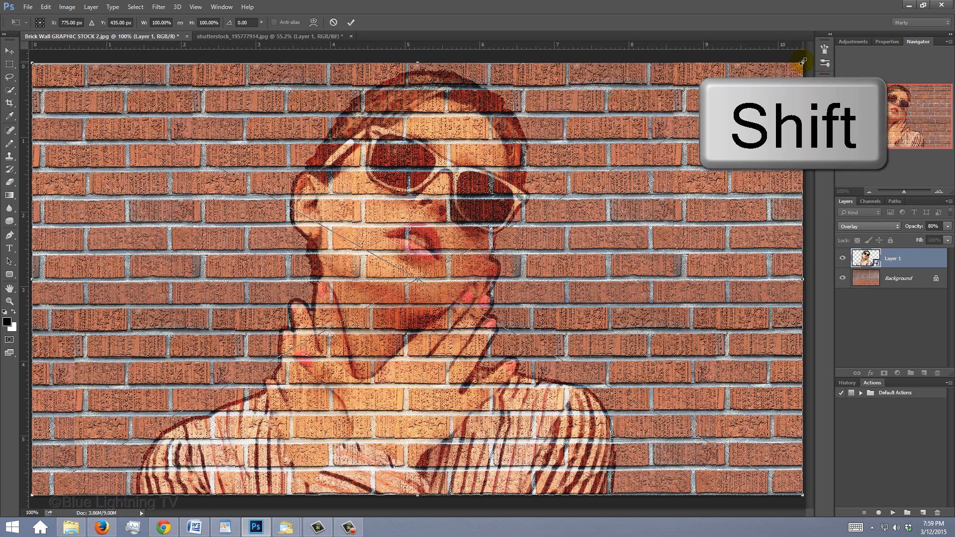
pyautogui.moveTo(800, 58); pyautogui.dragTo(720, 109)
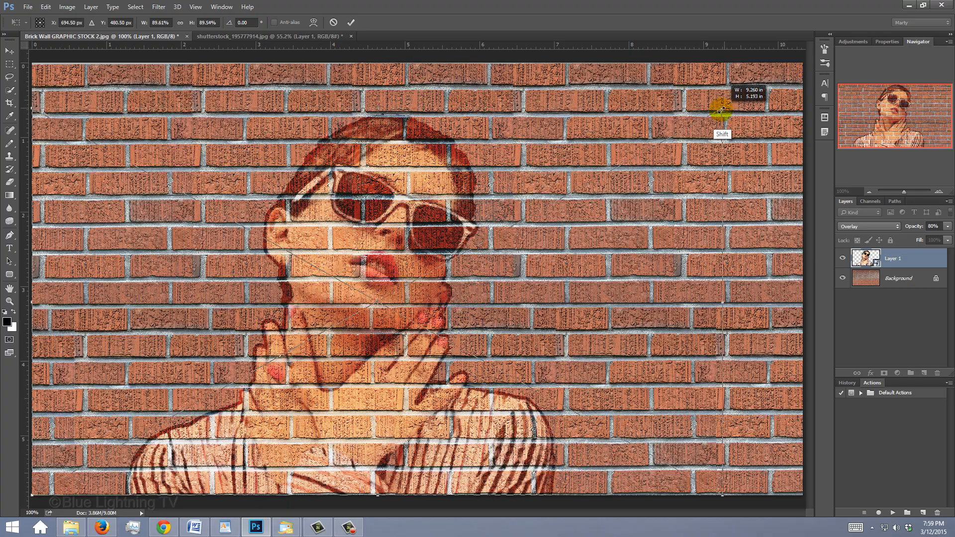
pyautogui.moveTo(722, 109); pyautogui.dragTo(712, 112)
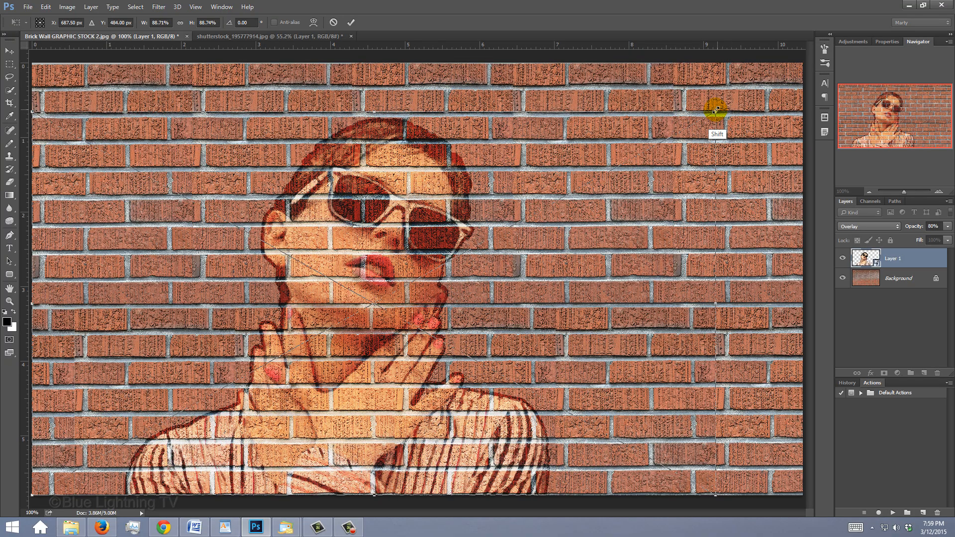
pyautogui.moveTo(553, 147)
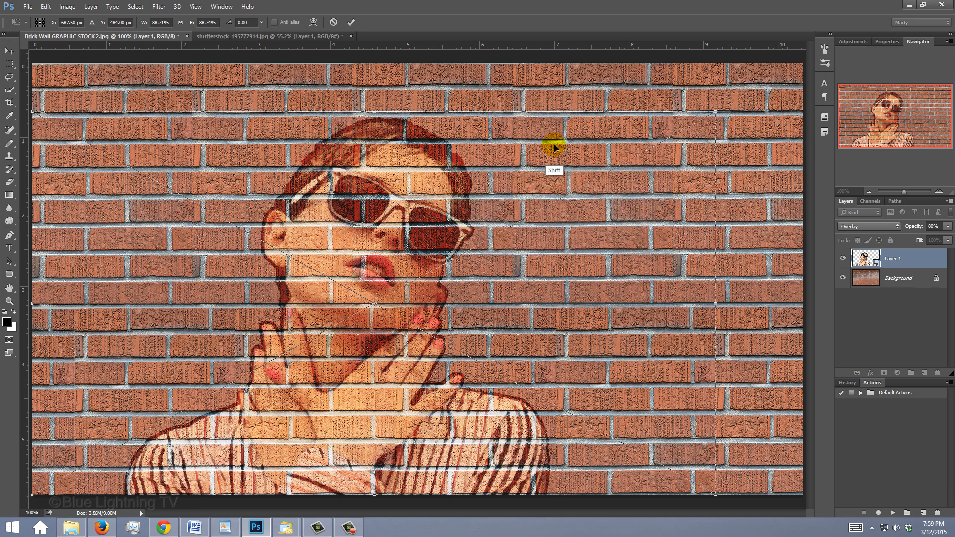
pyautogui.moveTo(554, 148); pyautogui.dragTo(519, 151)
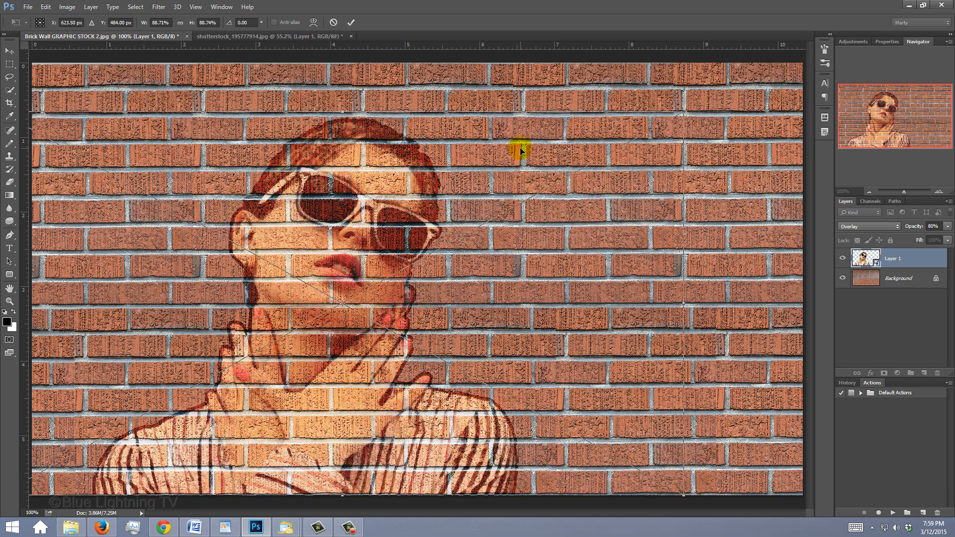
pyautogui.press('enter')
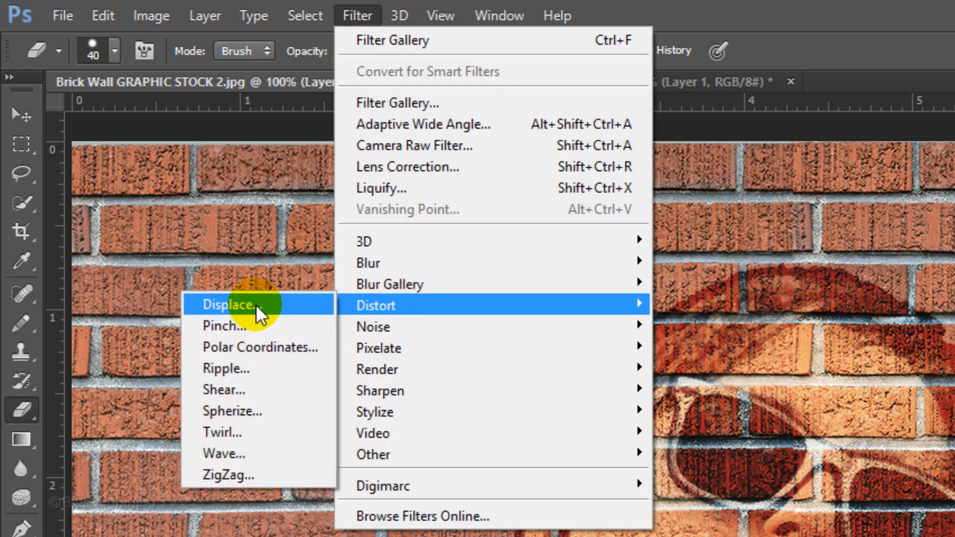
# Apply Displace at scale 5/5, Stretch To Fit, Repeat Edge Pixels, using Displacement.psd as the map.
pyautogui.click(229, 304)
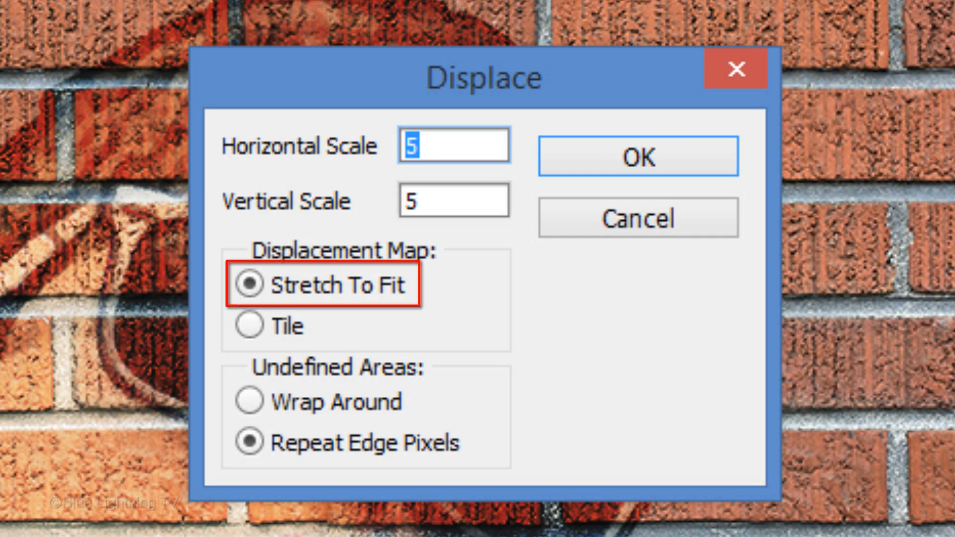
pyautogui.click(247, 441)
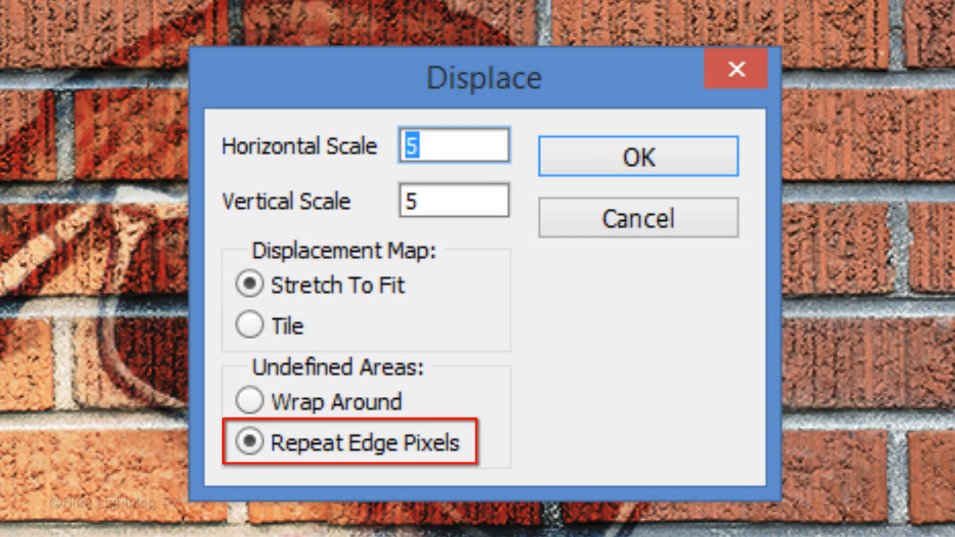
pyautogui.click(637, 156)
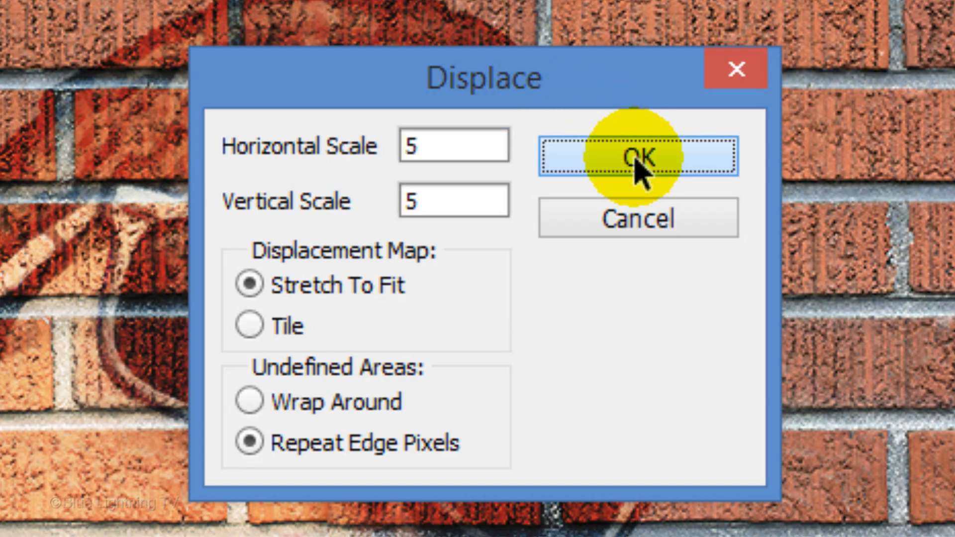
pyautogui.click(637, 157)
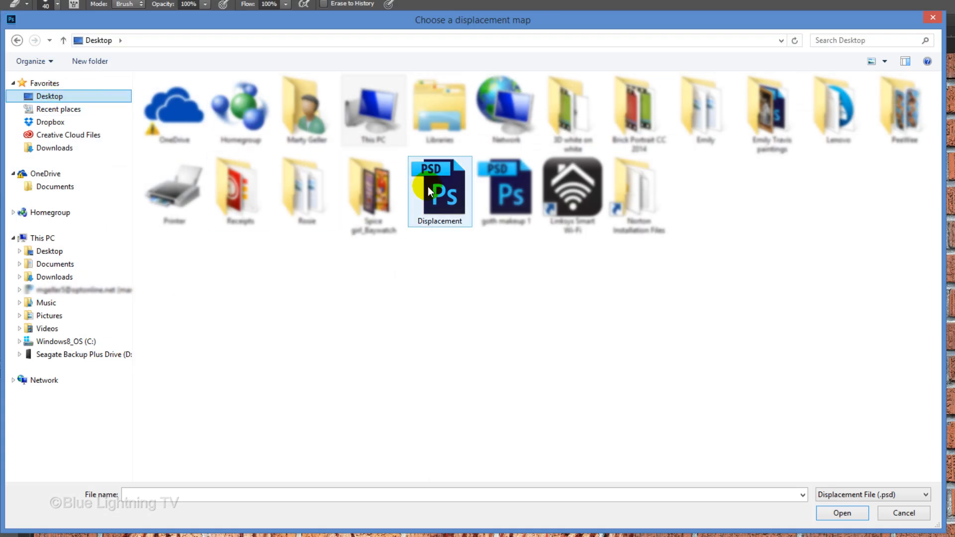
pyautogui.click(438, 190)
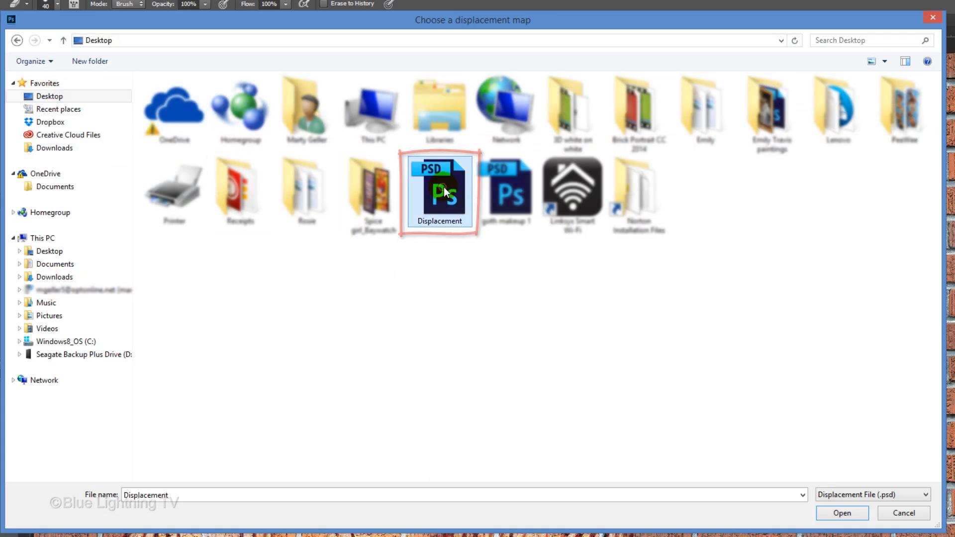
pyautogui.click(842, 513)
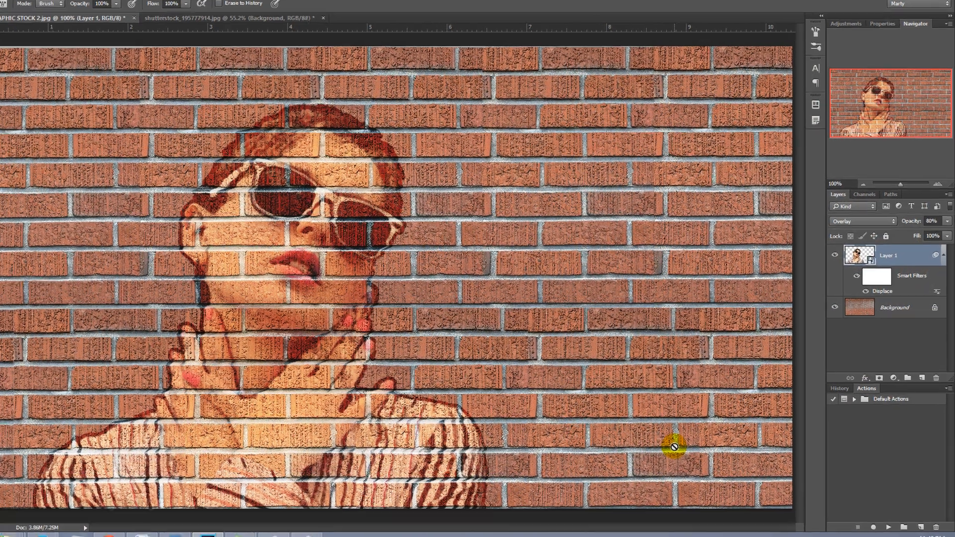
# Duplicate the displaced portrait layer and blend the copy with Soft Light at 80% opacity.
pyautogui.press('ctrl+j')
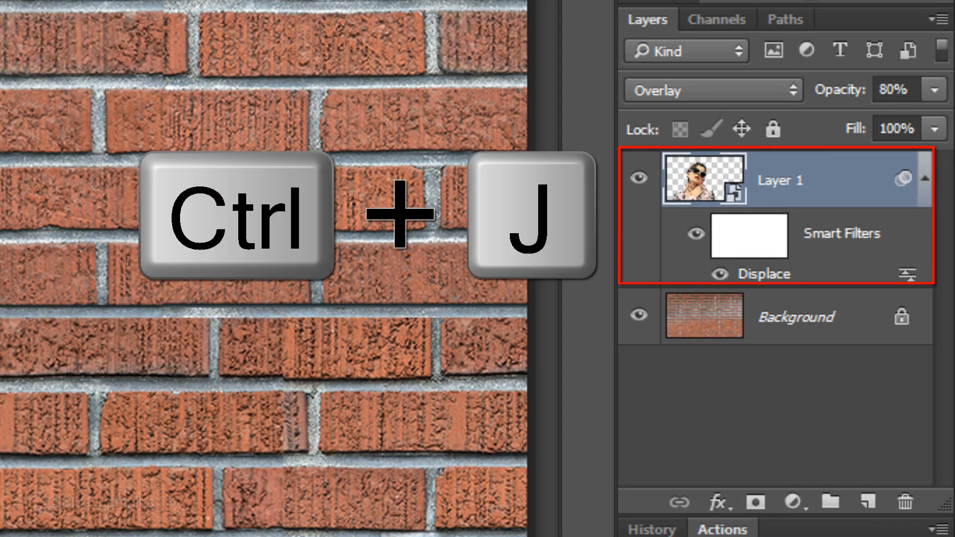
pyautogui.press('ctrl+j')
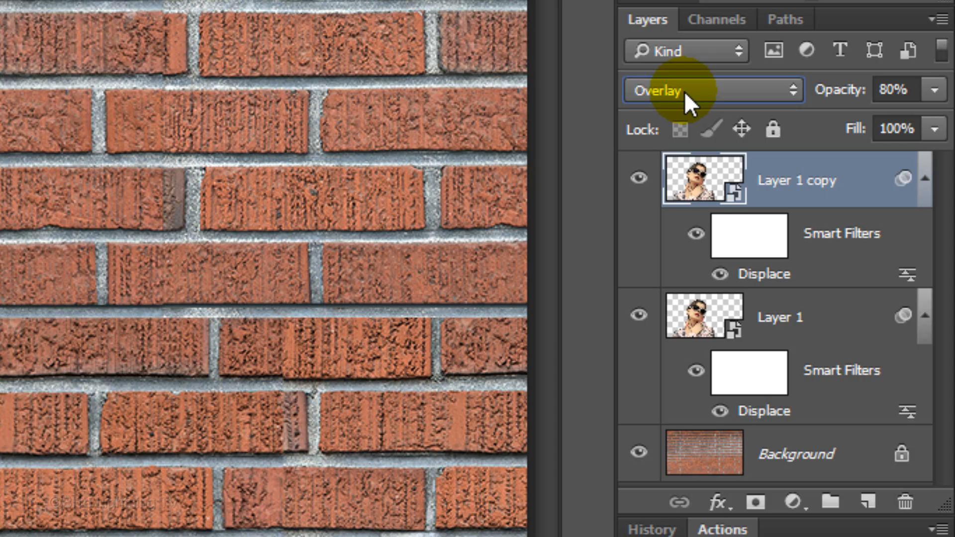
pyautogui.click(706, 91)
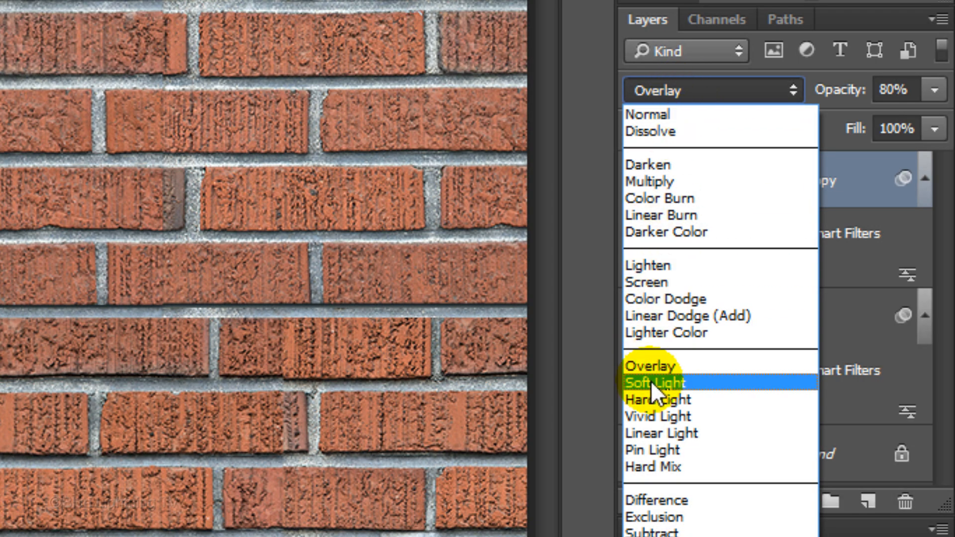
pyautogui.click(654, 382)
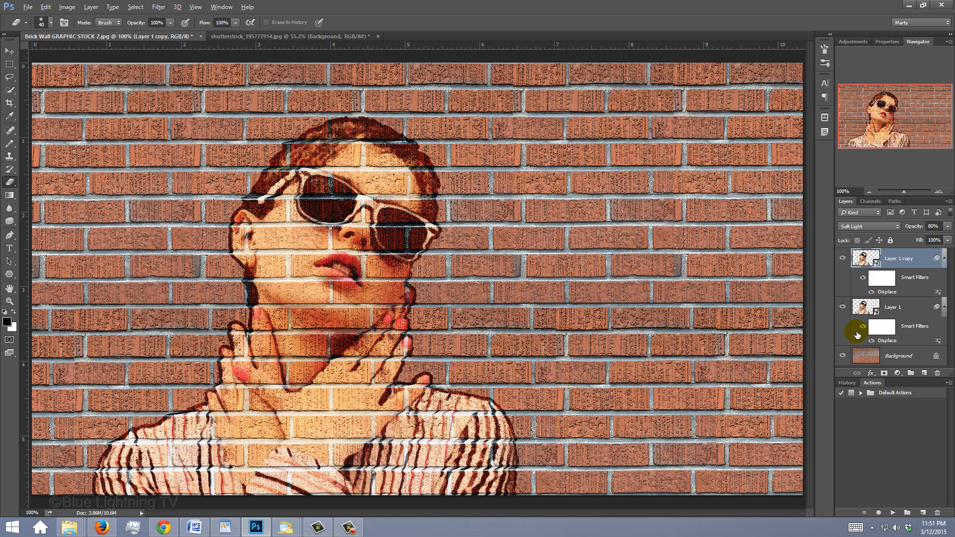
# Merge all visible layers into a new Layer 2 and reshape it in perspective so the wall looks angled.
pyautogui.press('ctrl+shift+alt+e')
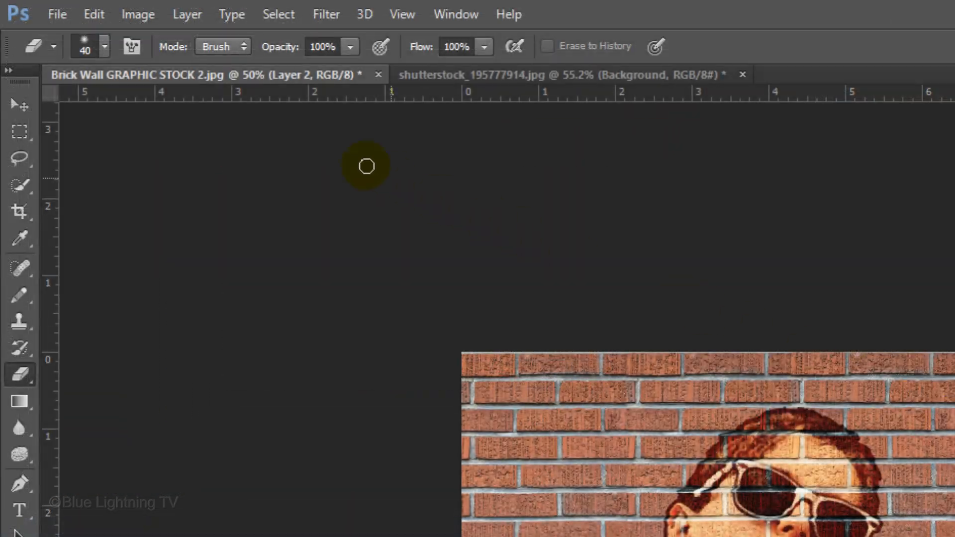
pyautogui.click(93, 14)
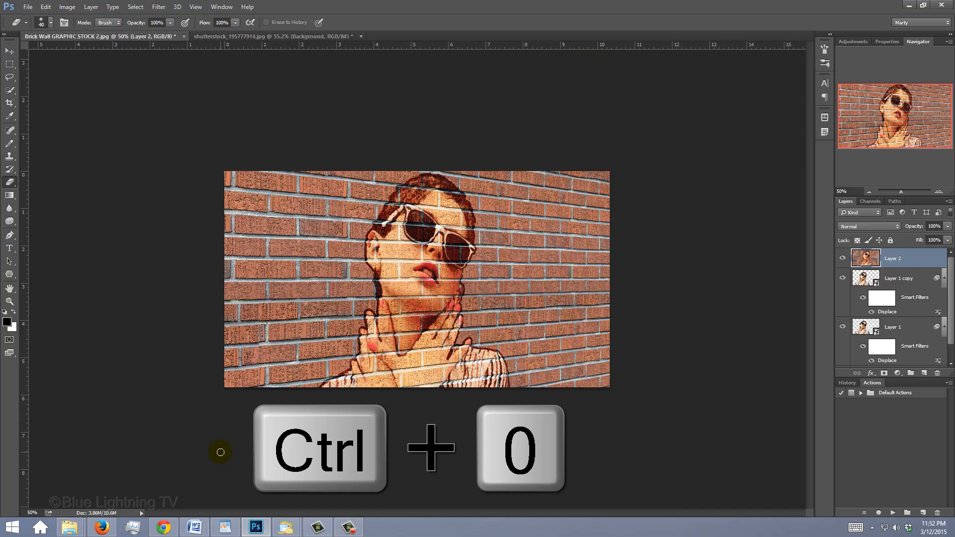
pyautogui.press('ctrl+0')
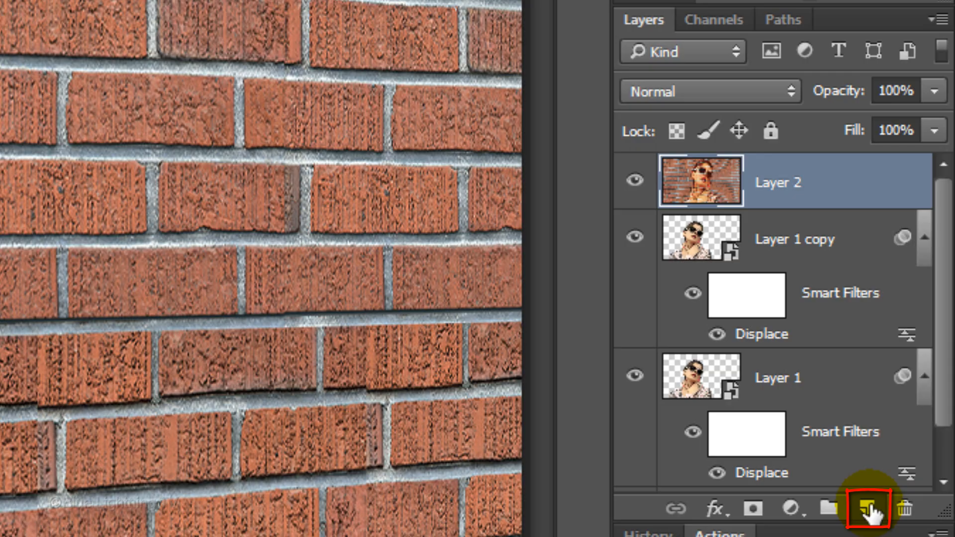
# Add an empty Layer 3 and load the Black, White preset in the Gradient Editor.
pyautogui.click(866, 509)
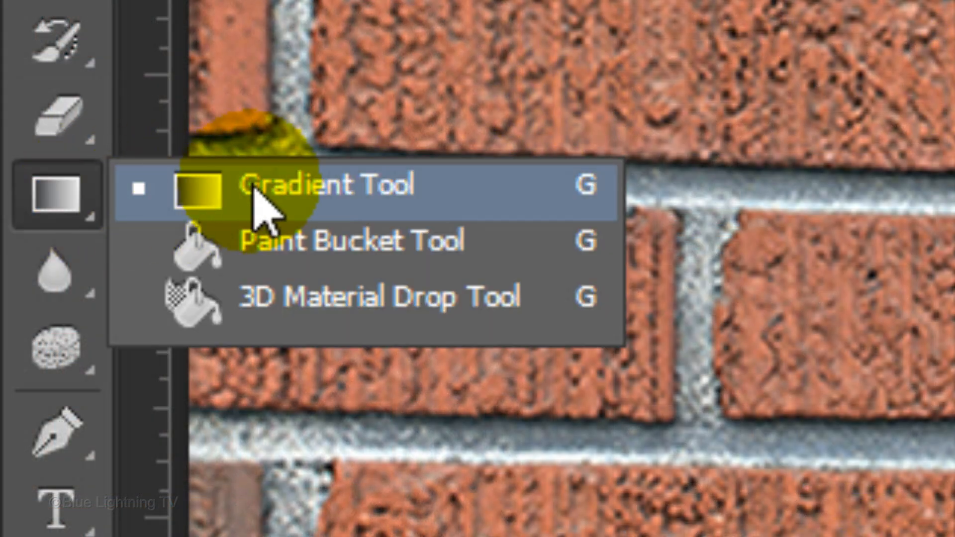
pyautogui.click(335, 185)
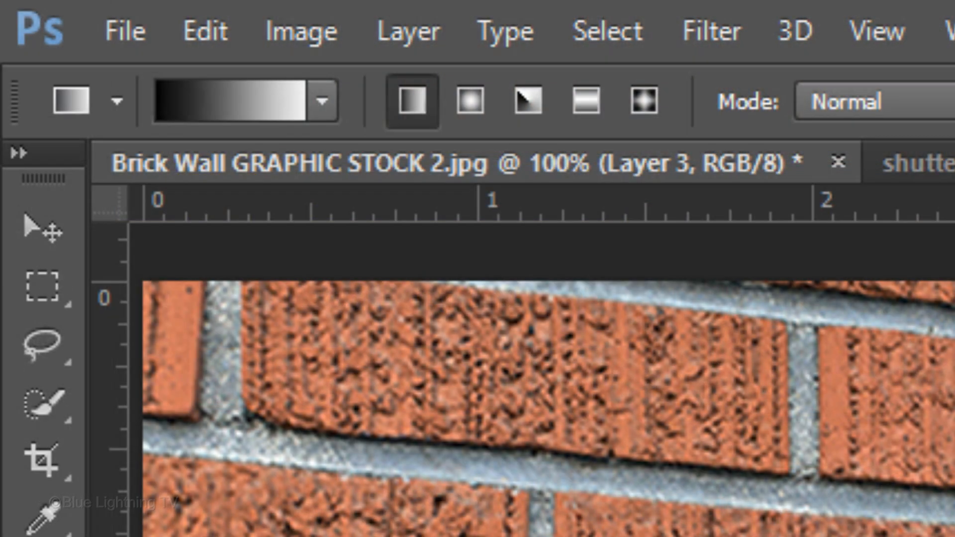
pyautogui.click(412, 102)
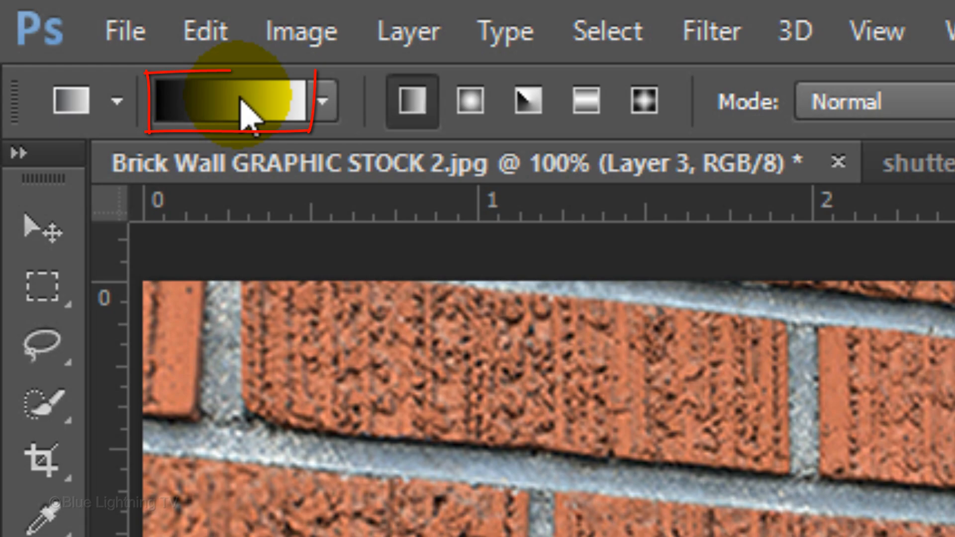
pyautogui.click(241, 101)
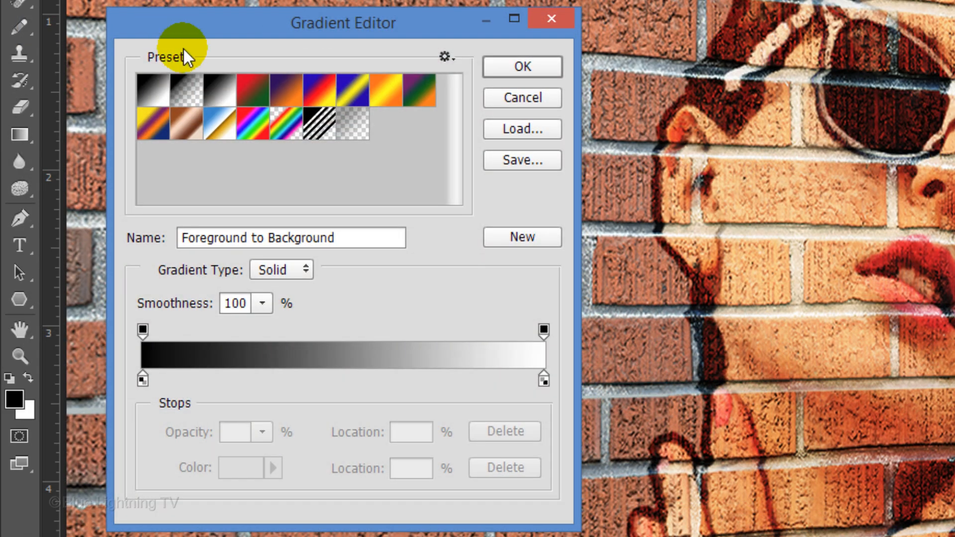
pyautogui.click(222, 92)
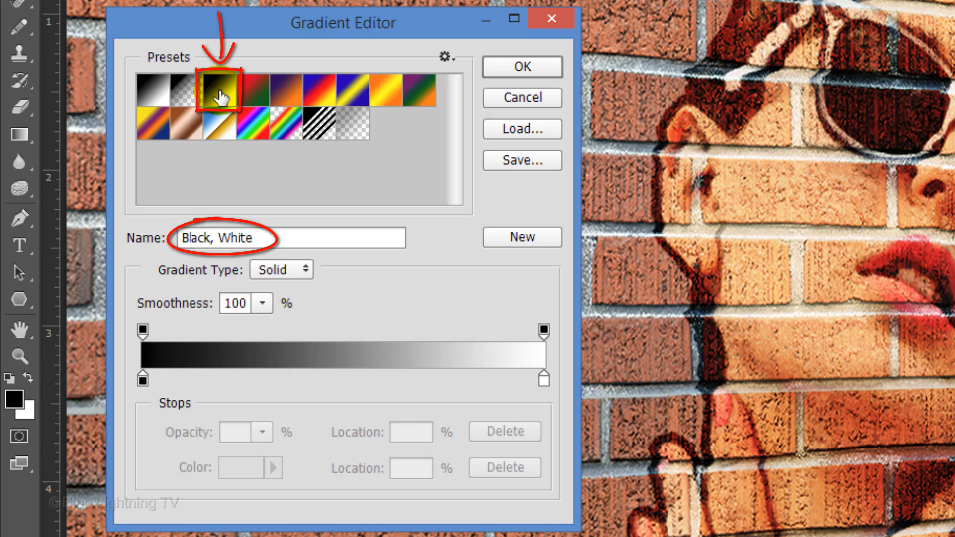
# Change the gradient's black stop to mid grey 808080 and confirm the grey-to-white gradient.
pyautogui.click(144, 379)
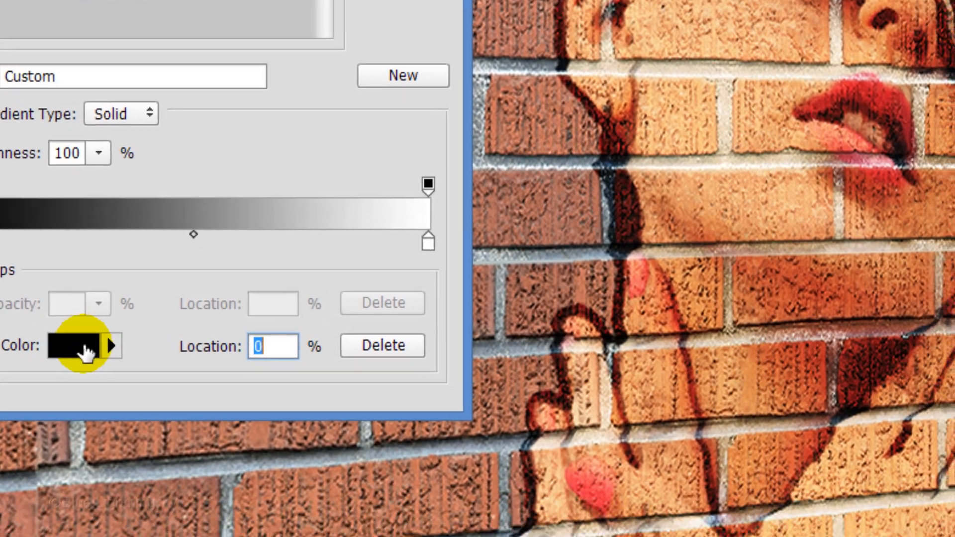
pyautogui.click(73, 345)
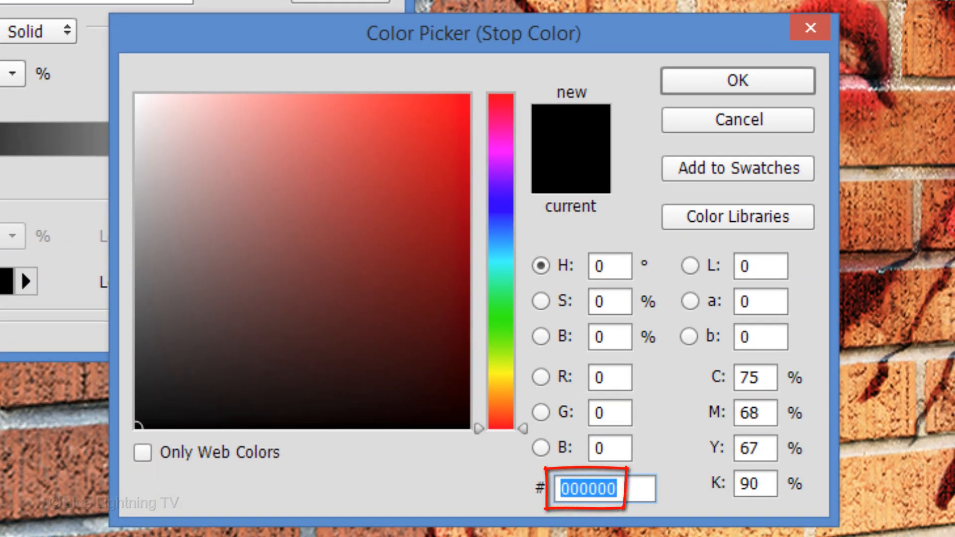
pyautogui.write('808080')
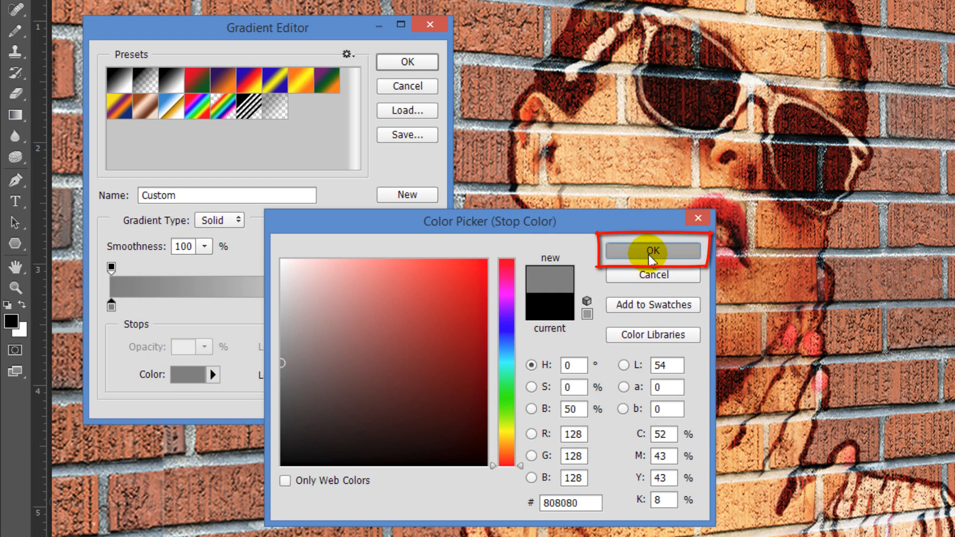
pyautogui.click(652, 249)
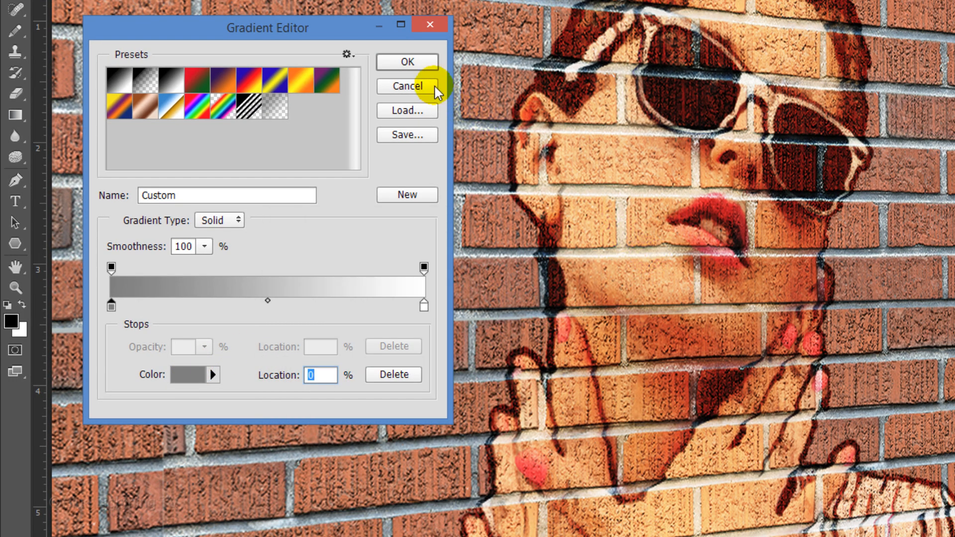
pyautogui.click(406, 86)
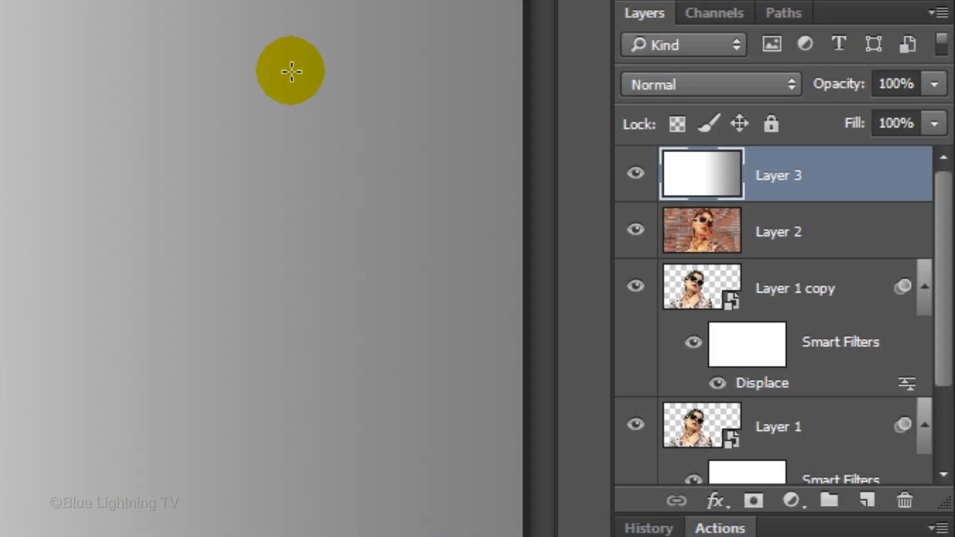
# Blend the gradient Layer 3 with Linear Burn to darken the wall toward one side.
pyautogui.click(708, 84)
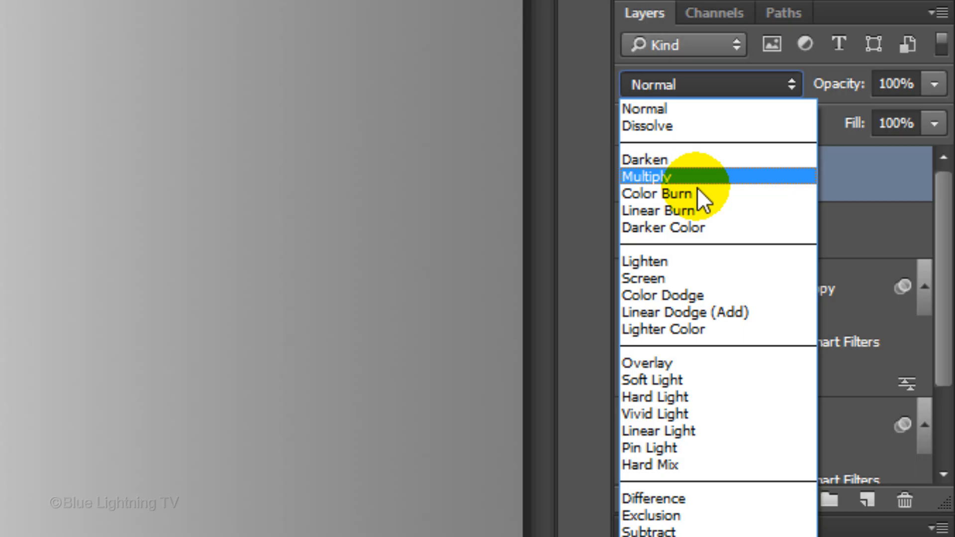
pyautogui.click(657, 210)
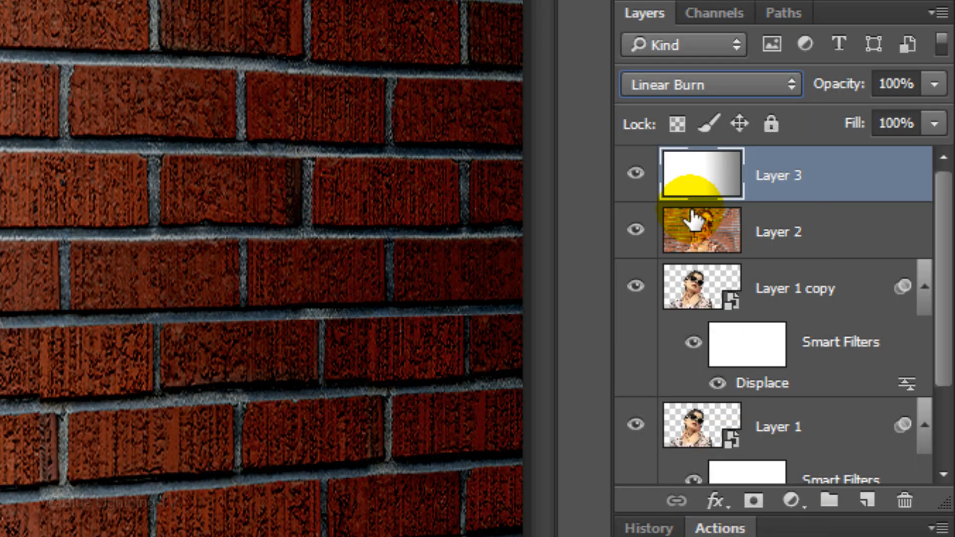